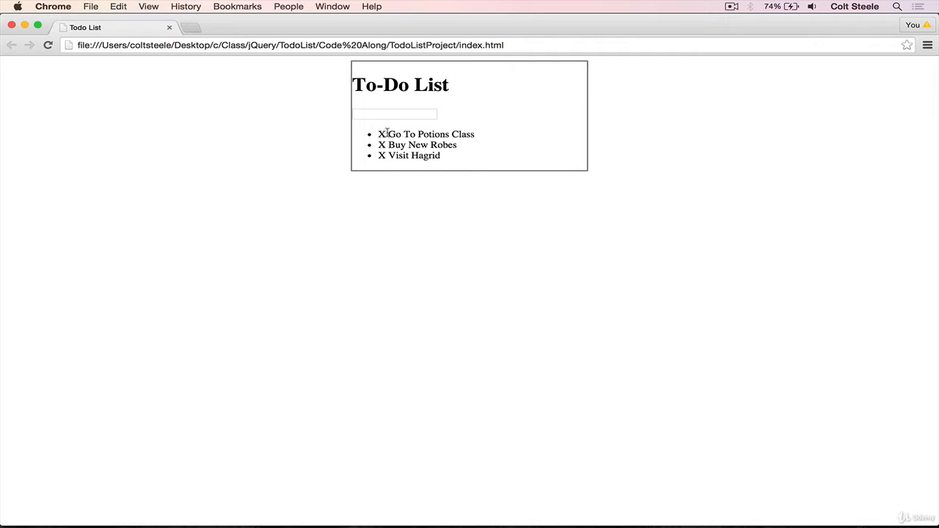
# Try the demo todo page: toggle Go To Potions Class completed and delete the Do Dishes todo
pyautogui.click(425, 134)
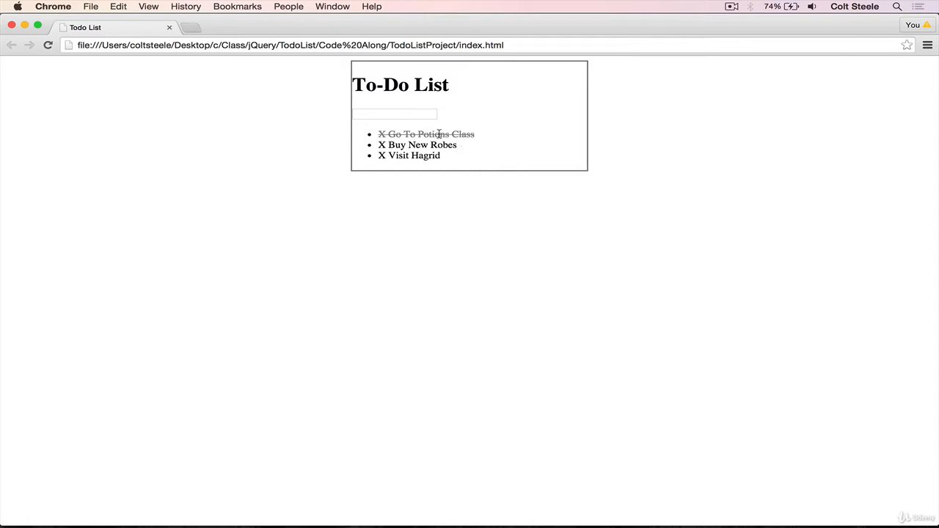
pyautogui.click(426, 134)
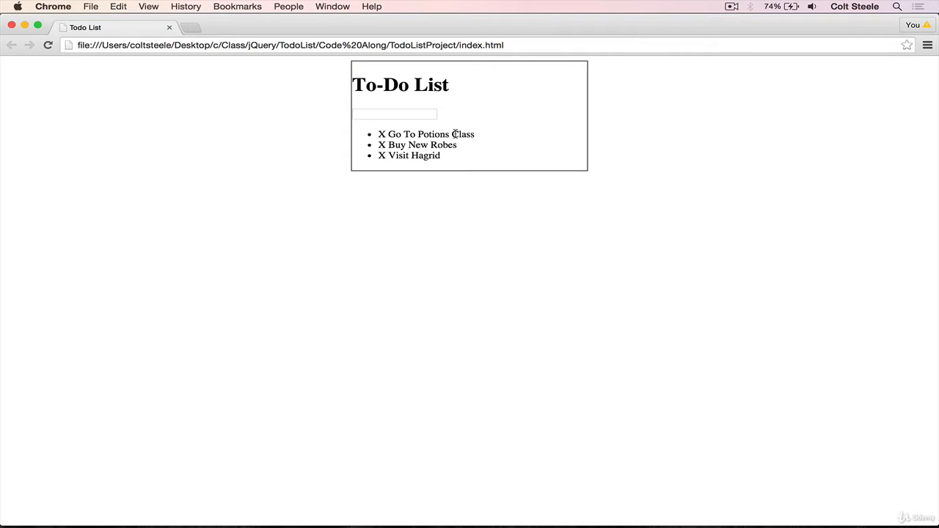
pyautogui.moveTo(668, 137)
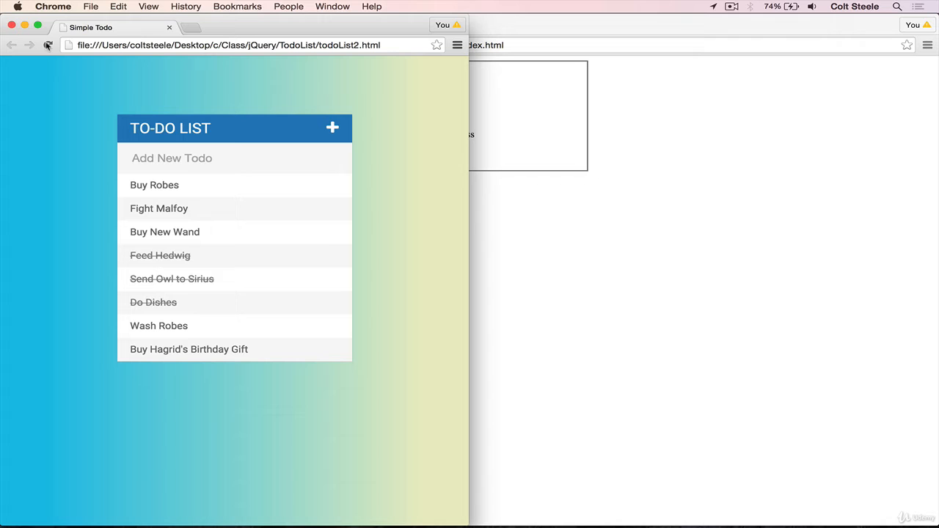
pyautogui.moveTo(131, 185)
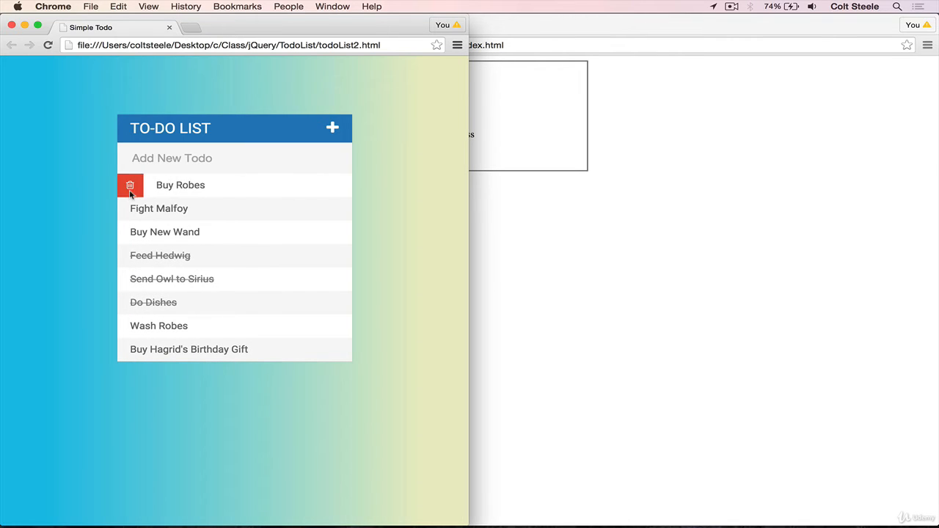
pyautogui.moveTo(129, 302)
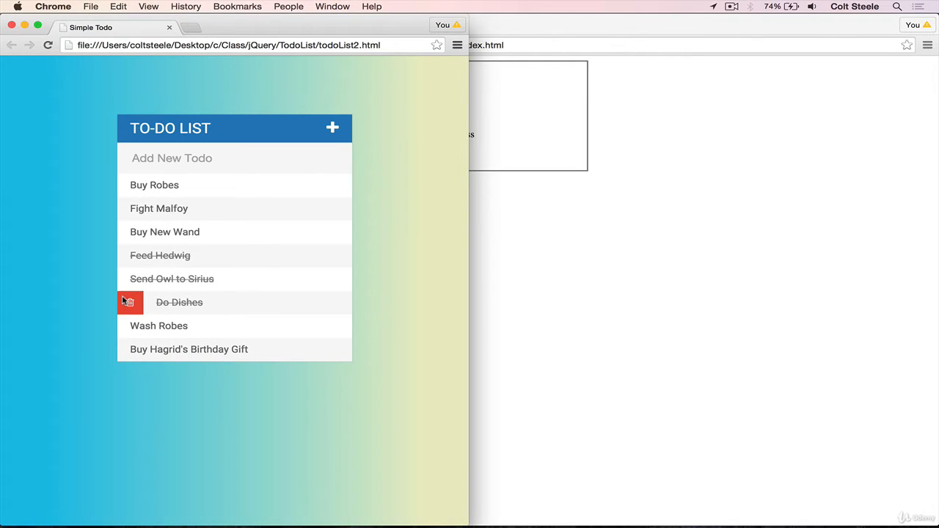
pyautogui.click(130, 302)
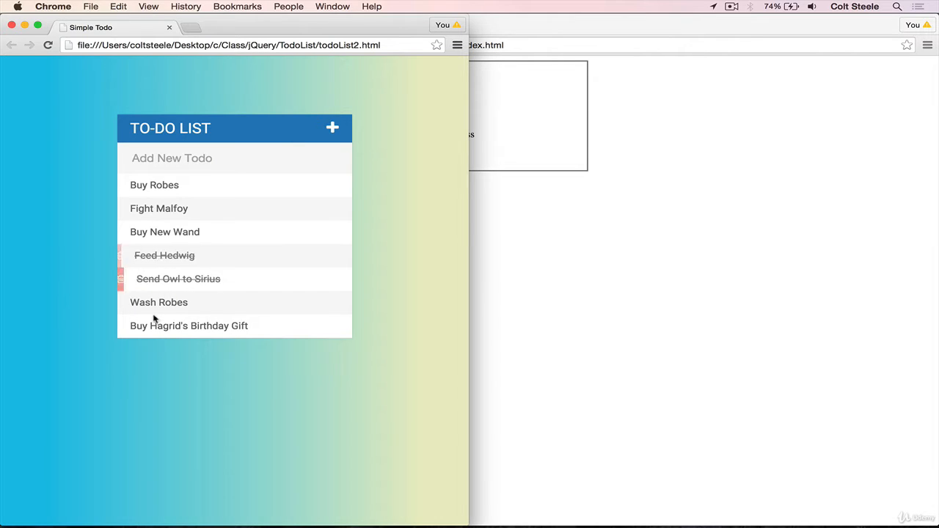
pyautogui.moveTo(235, 326)
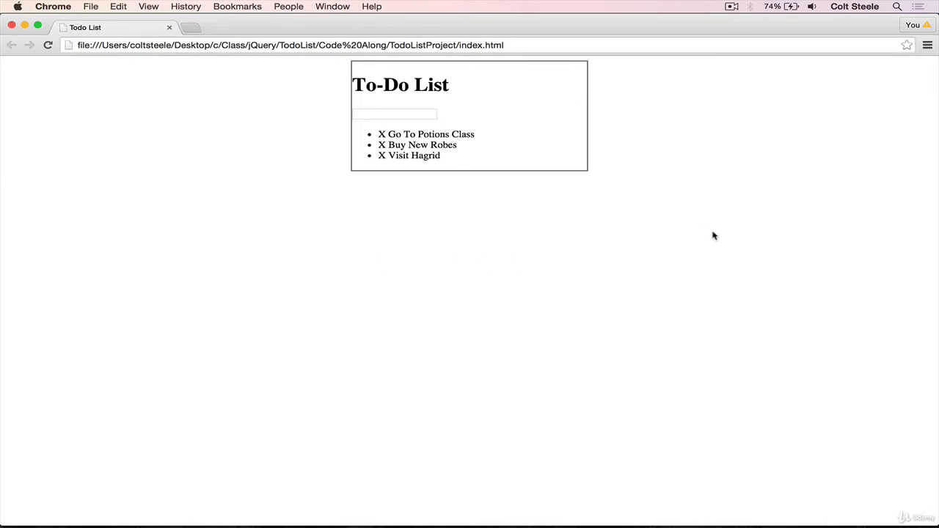
pyautogui.moveTo(431, 203)
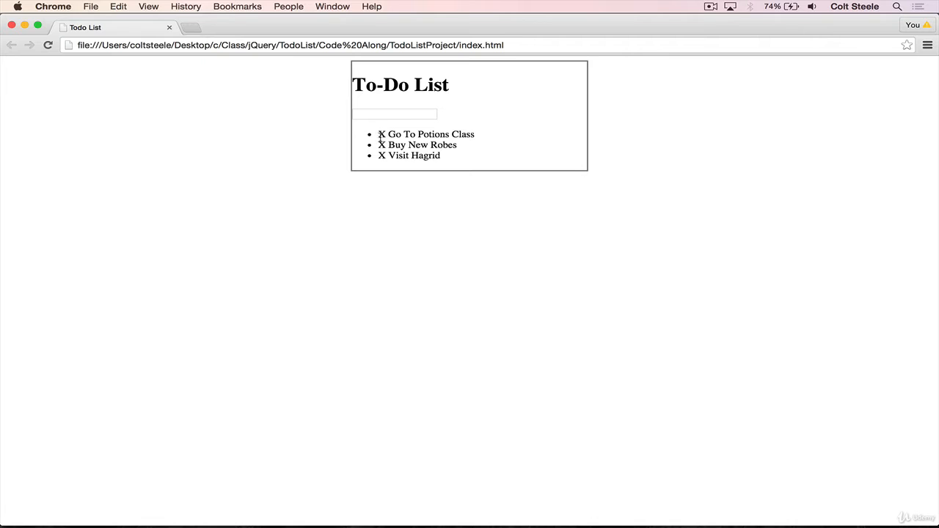
pyautogui.moveTo(548, 503)
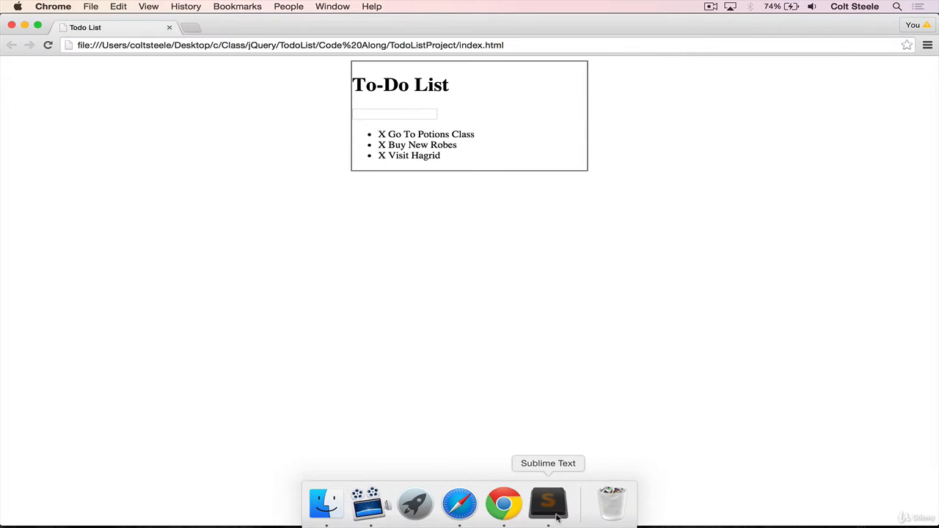
pyautogui.click(547, 503)
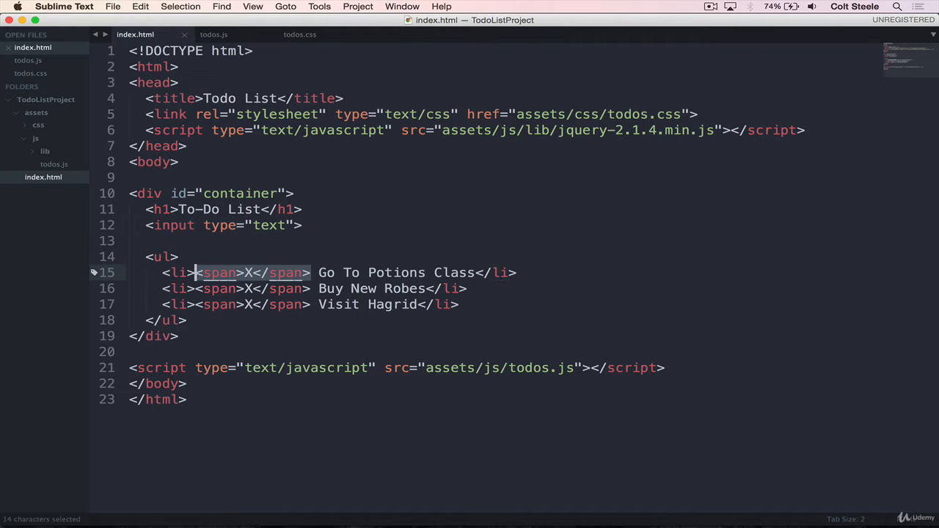
# In todos.js add a 'Click on X to delete Todos' comment and a span click handler that alerts
pyautogui.press('Delete')
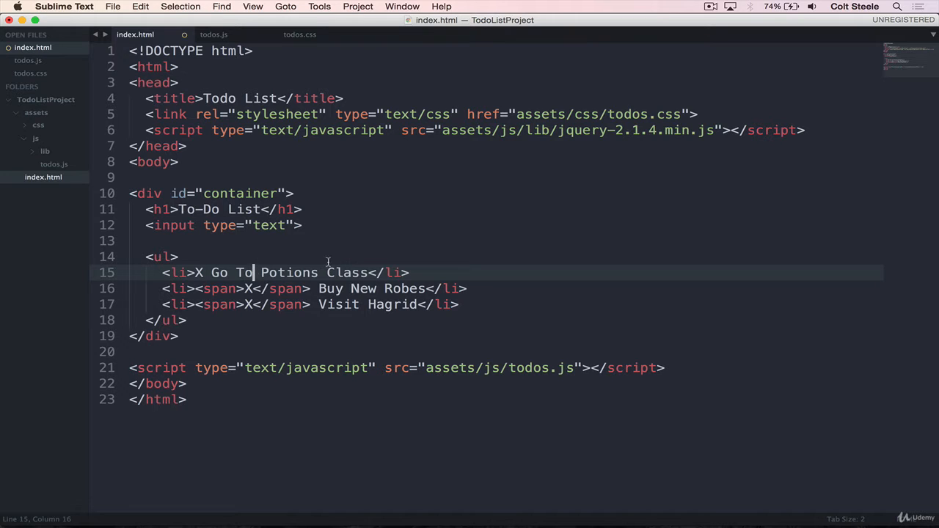
pyautogui.doubleClick(198, 272)
pyautogui.write('<span>X</span>')
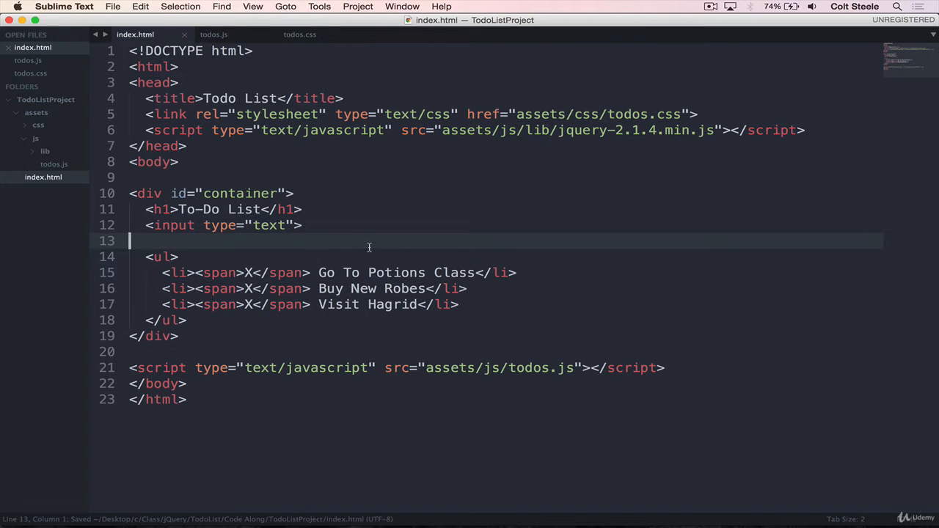
pyautogui.click(213, 34)
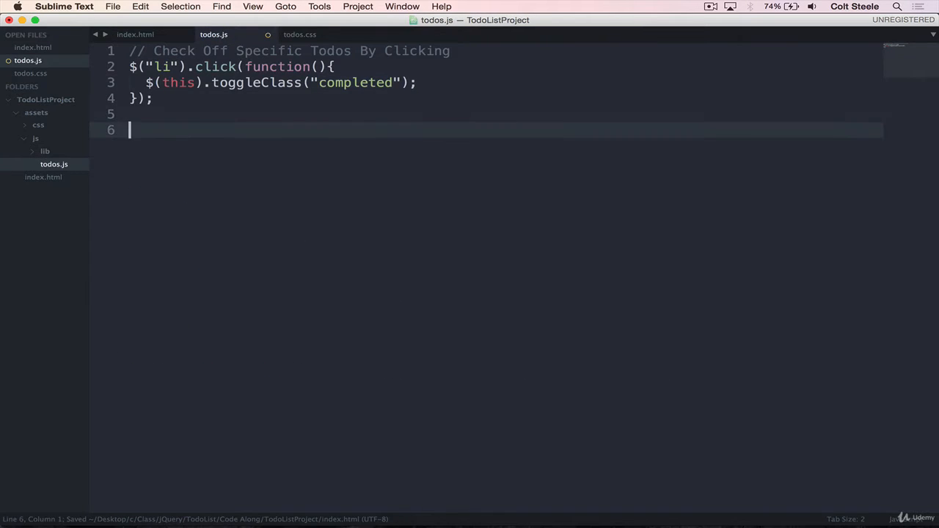
pyautogui.write('//')
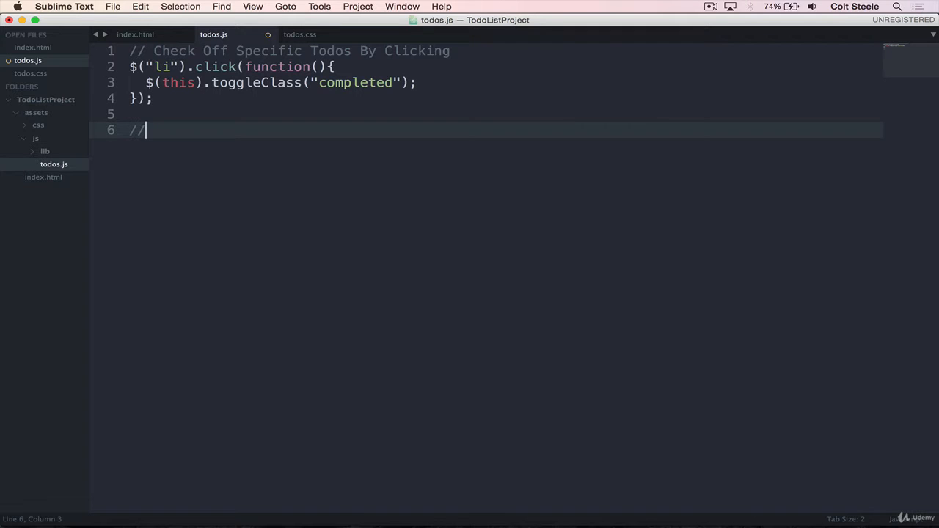
pyautogui.write('/Click on')
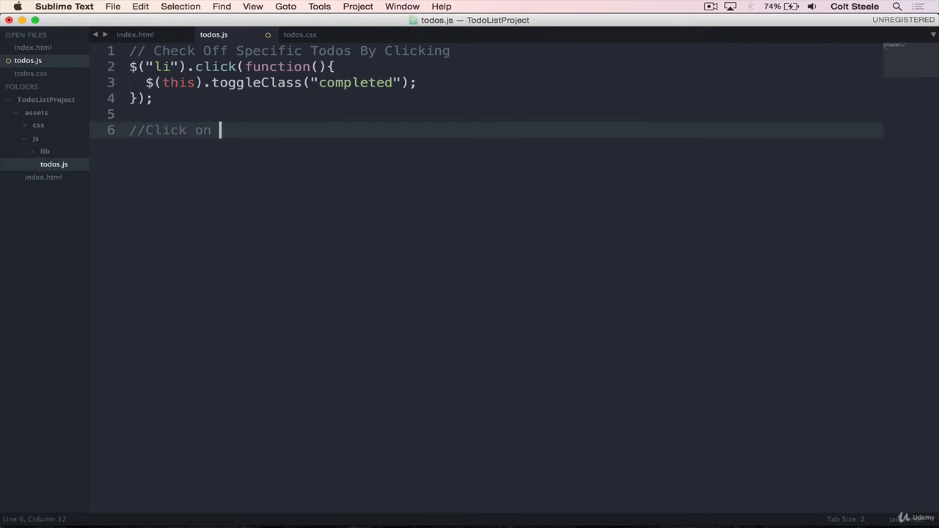
pyautogui.write('X to delet')
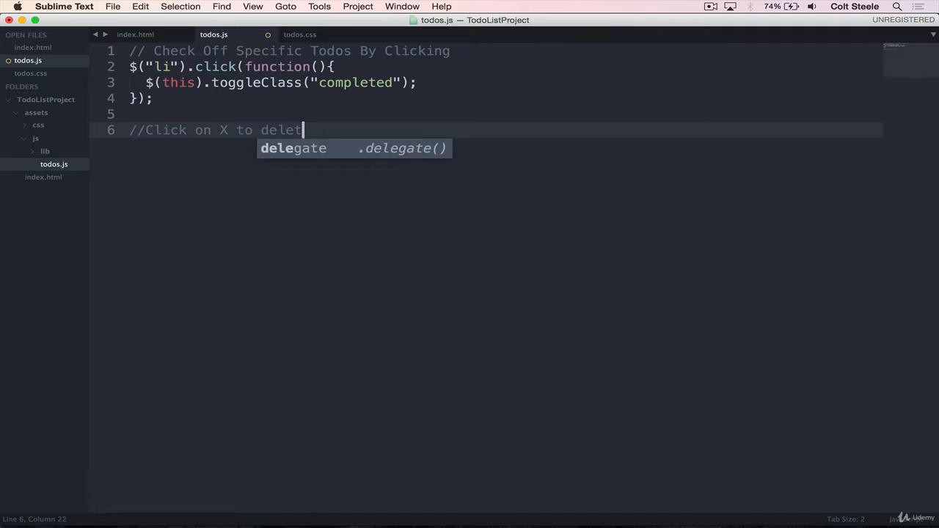
pyautogui.write('e Todos')
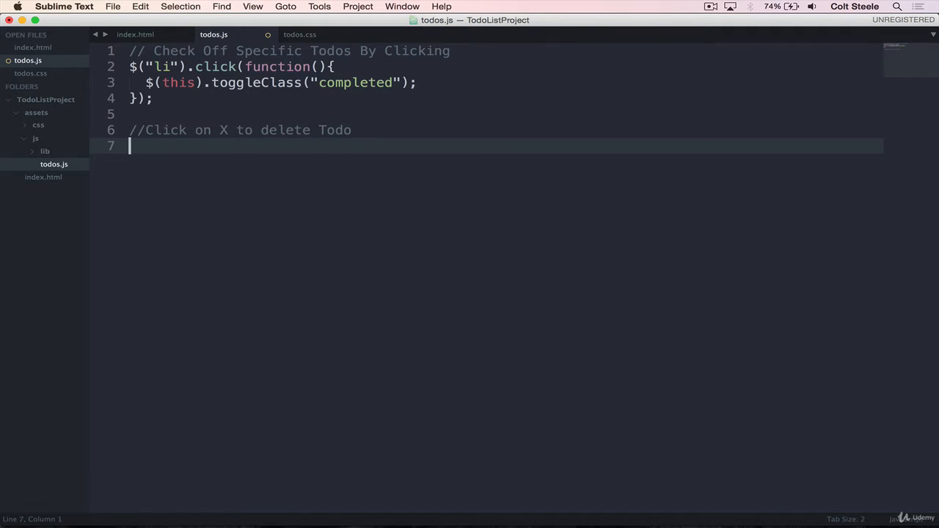
pyautogui.write('$("span')
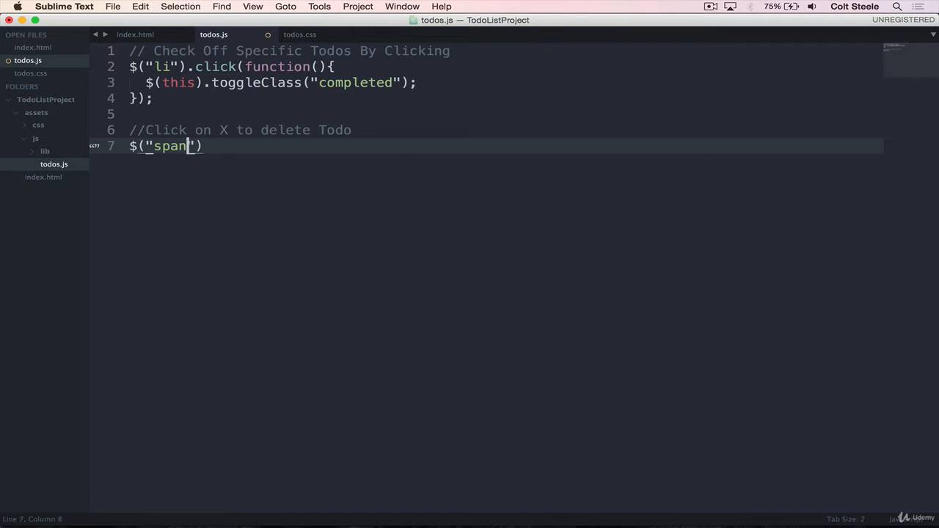
pyautogui.write(').')
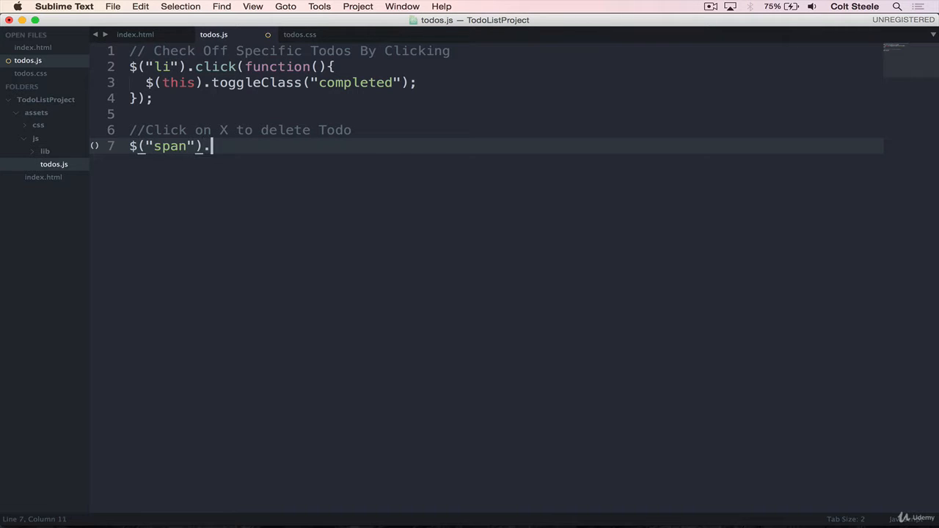
pyautogui.write('click(function(){')
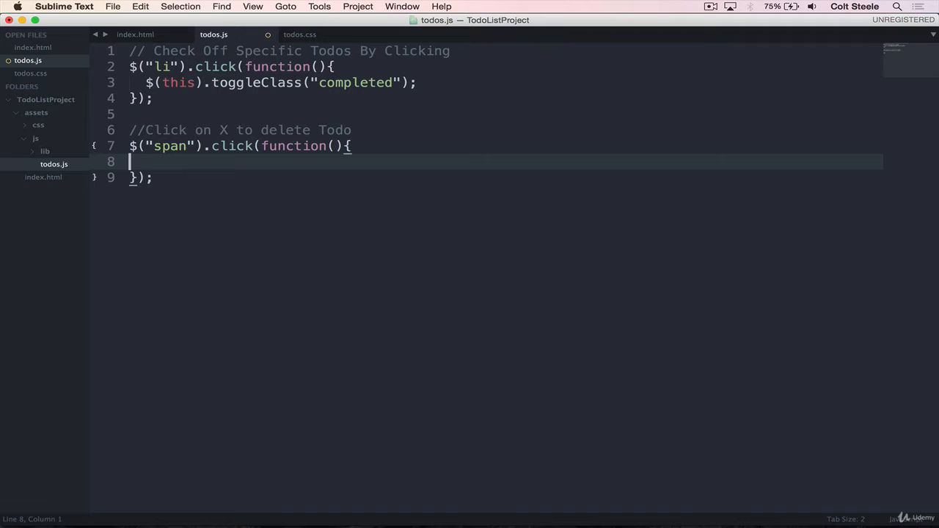
pyautogui.write('a;e')
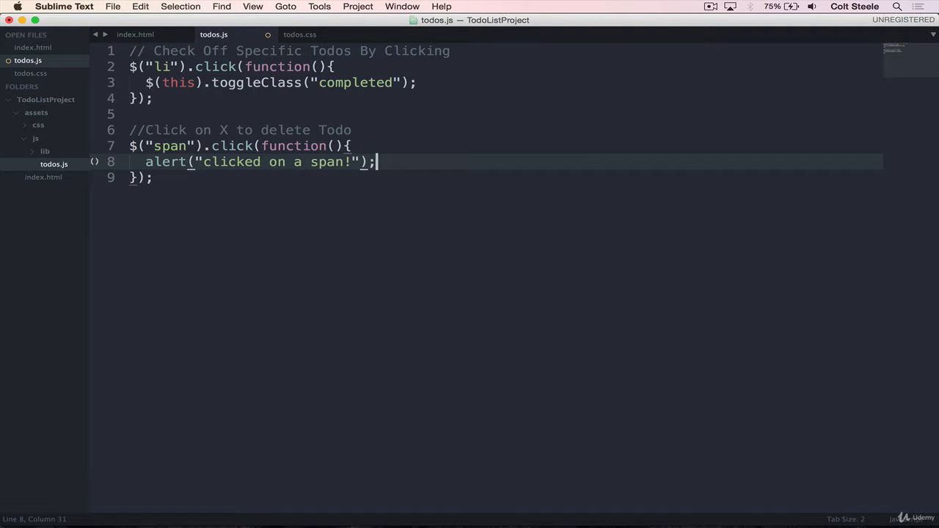
# Test in Chrome: clicking each todo's X shows the 'clicked on a span' alert; toggling still works
pyautogui.click(503, 503)
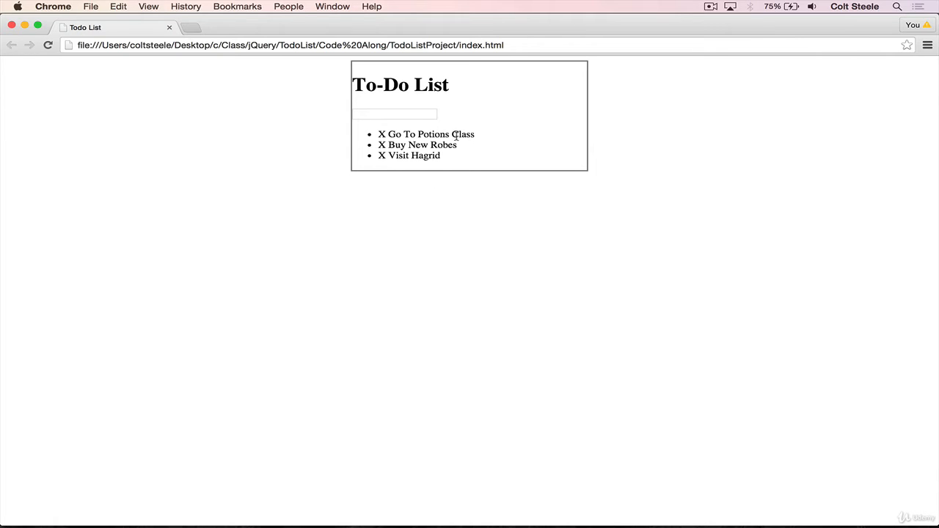
pyautogui.click(425, 135)
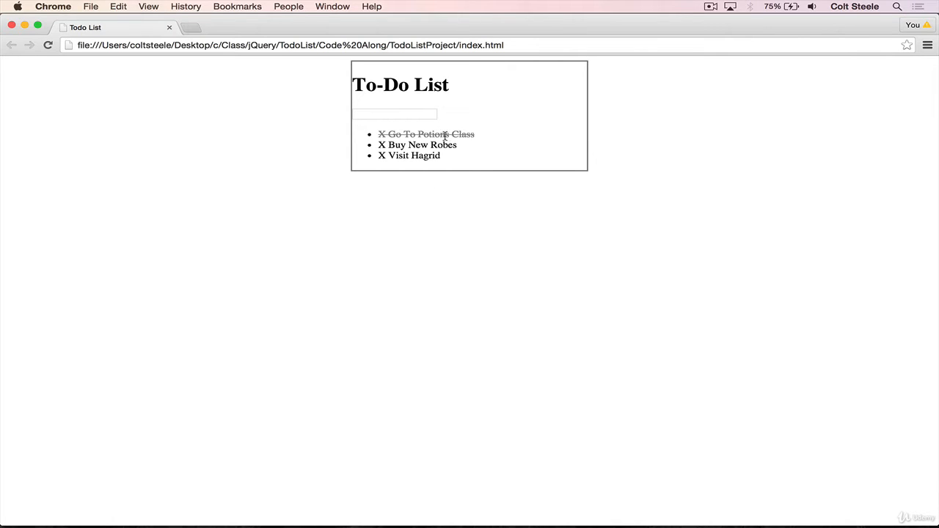
pyautogui.click(426, 134)
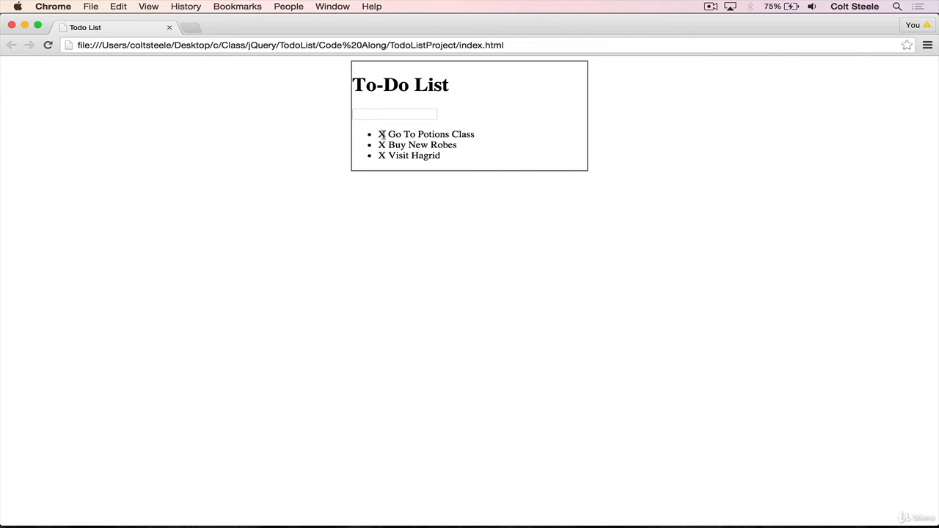
pyautogui.click(381, 134)
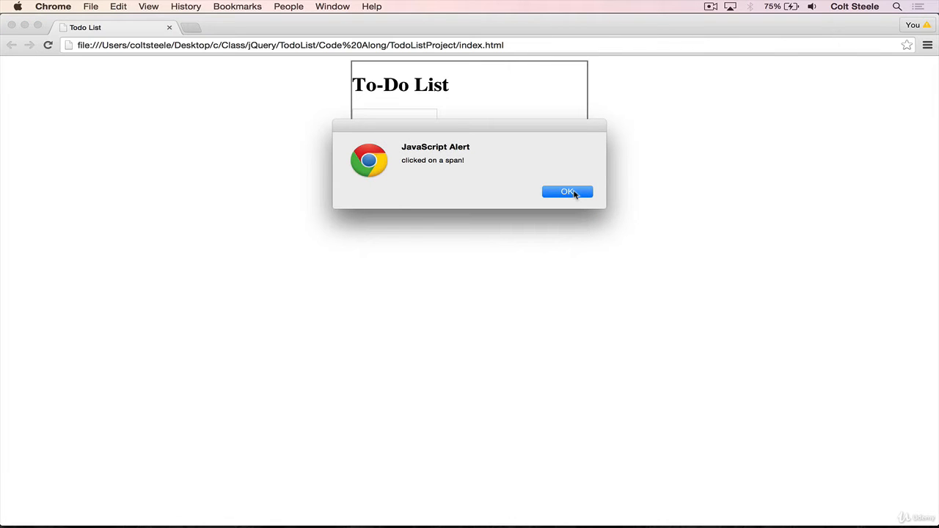
pyautogui.click(567, 191)
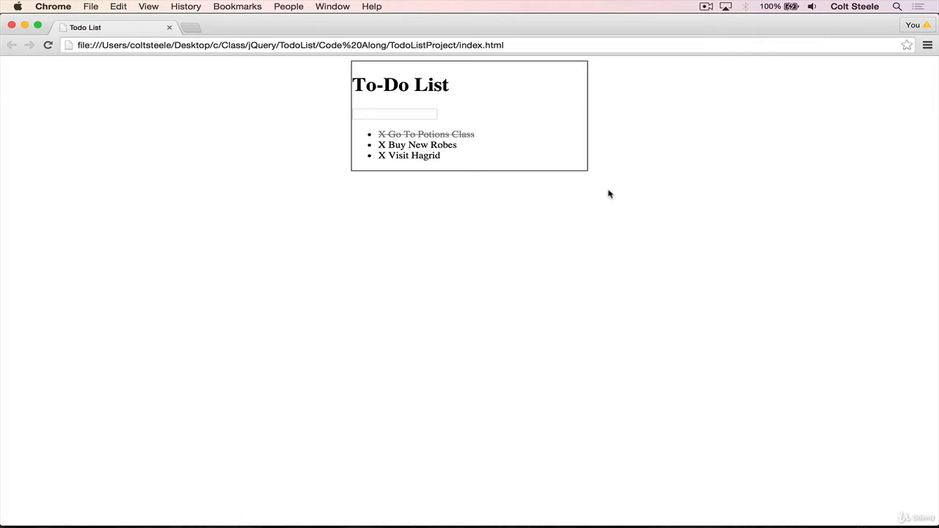
pyautogui.moveTo(380, 154)
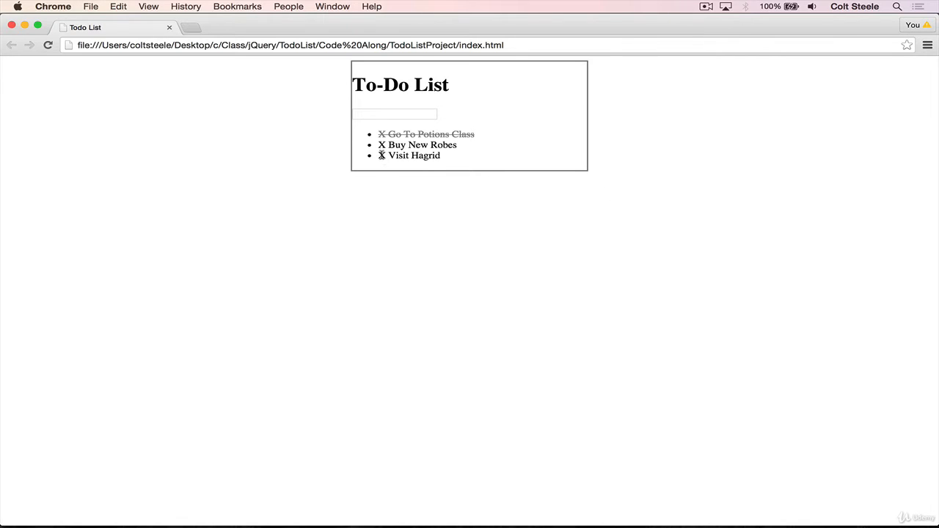
pyautogui.click(381, 155)
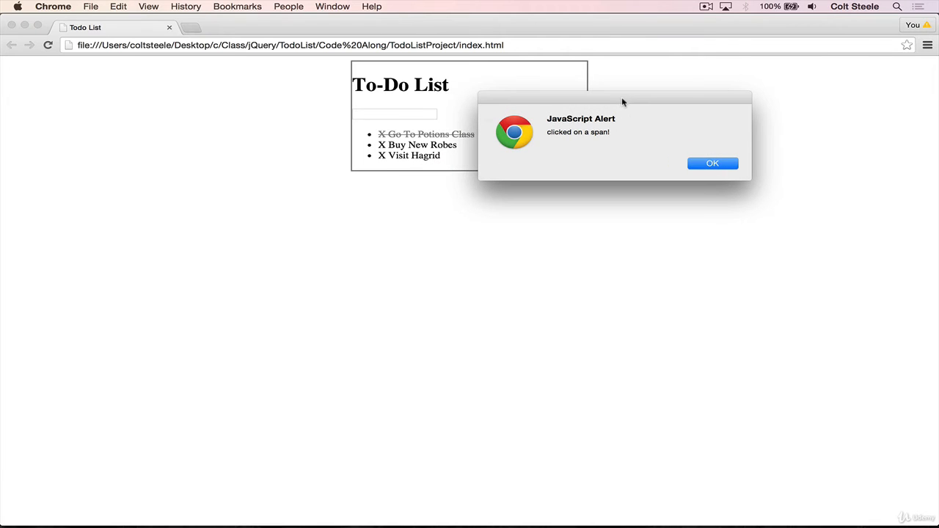
pyautogui.moveTo(628, 145)
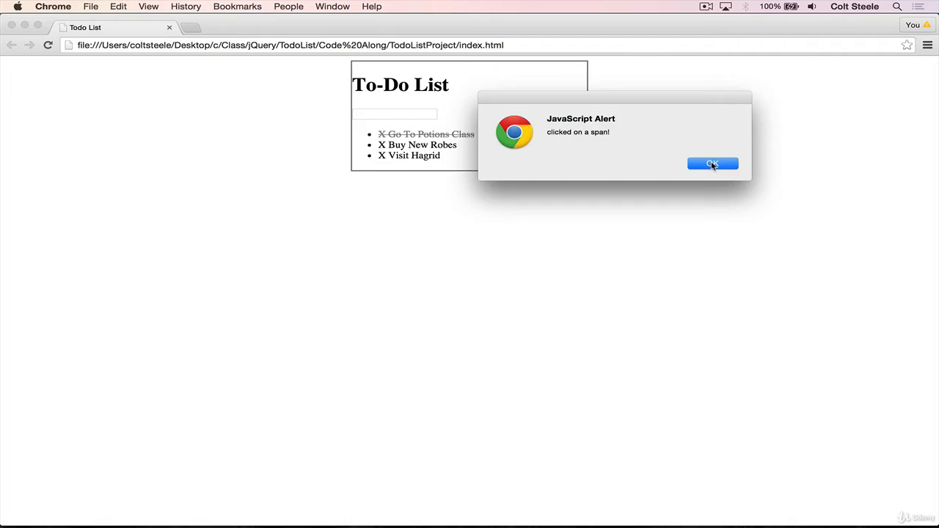
pyautogui.click(711, 164)
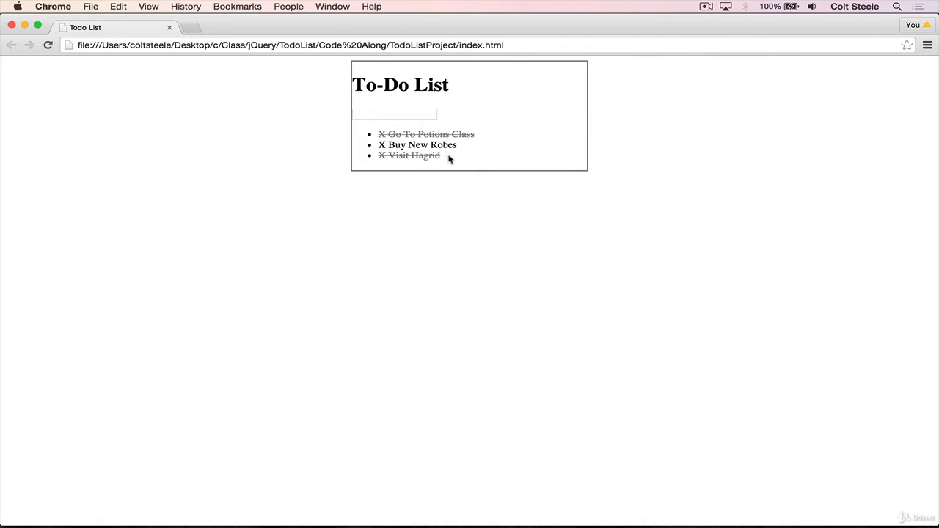
pyautogui.moveTo(429, 145)
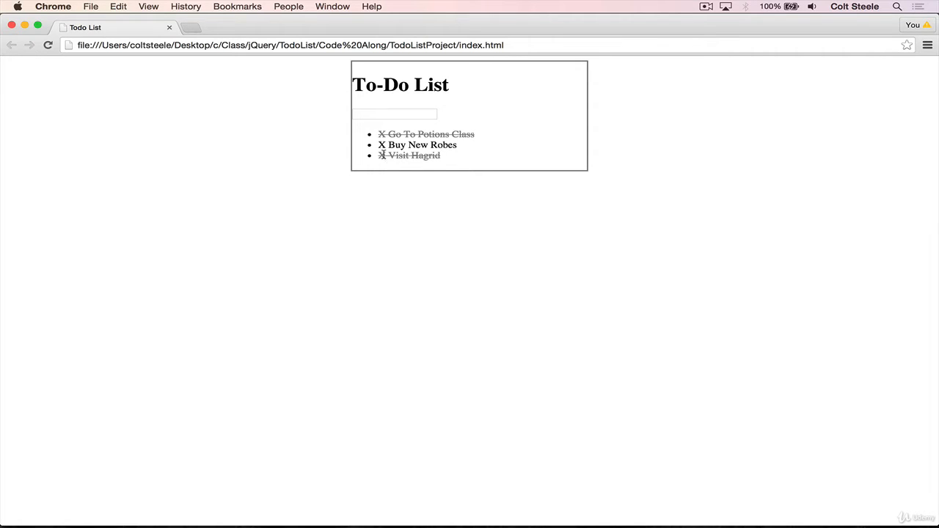
pyautogui.click(409, 155)
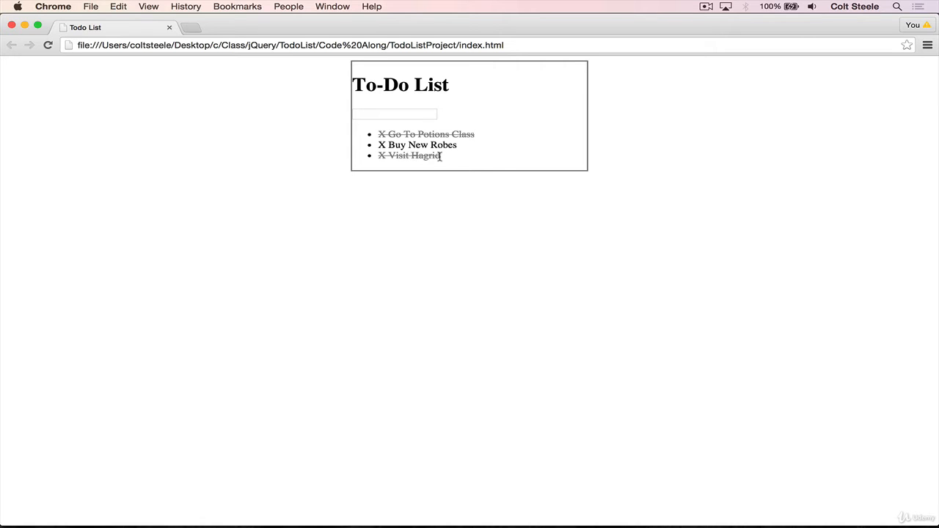
pyautogui.moveTo(548, 504)
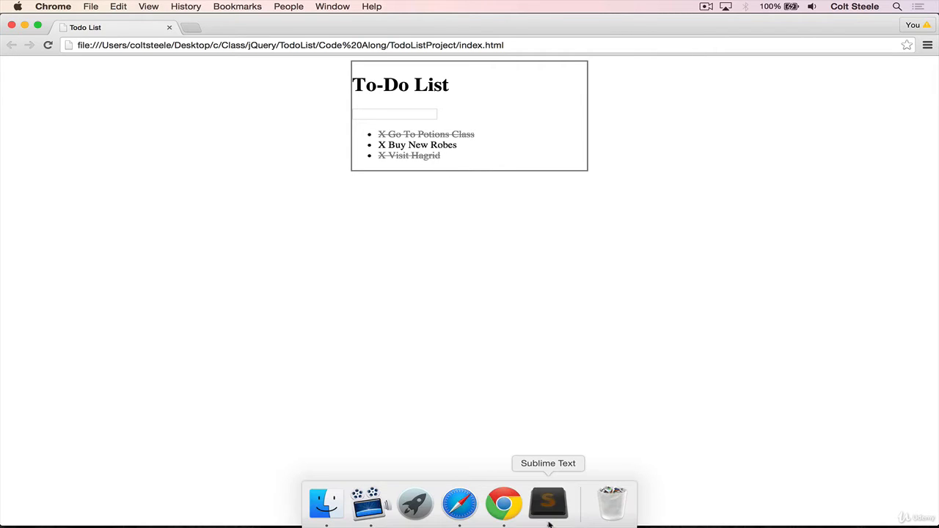
pyautogui.click(547, 504)
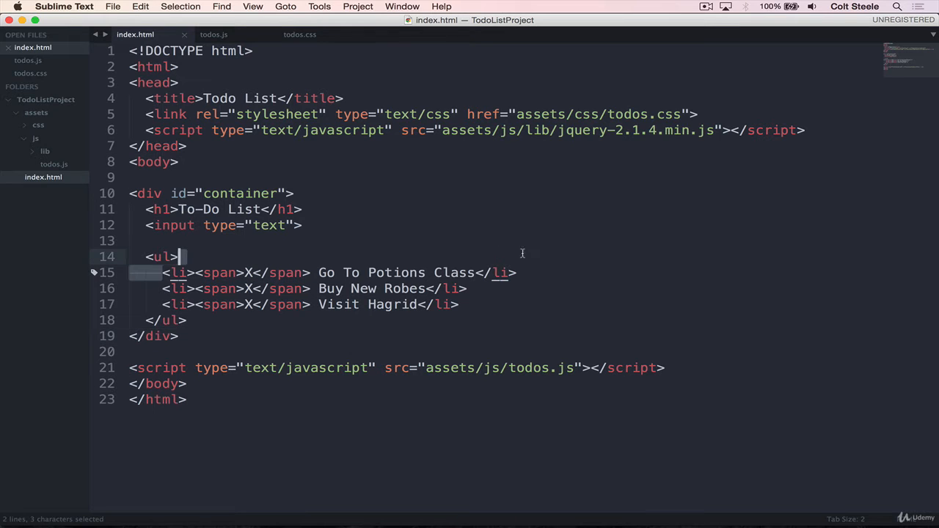
pyautogui.click(516, 272)
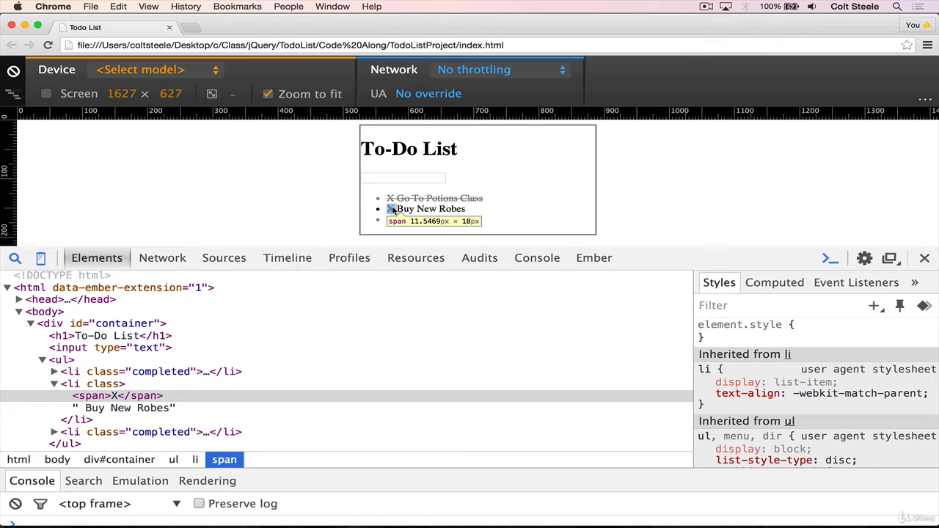
pyautogui.moveTo(429, 209)
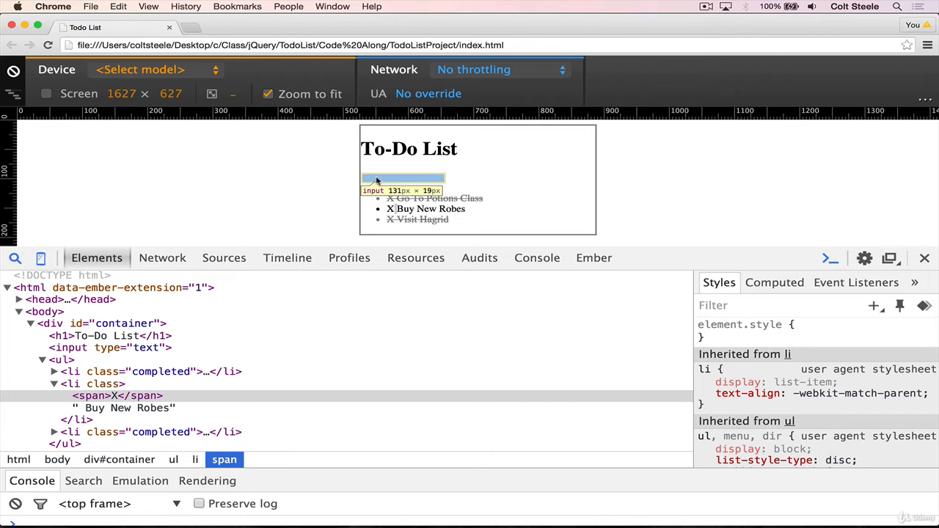
pyautogui.moveTo(377, 188)
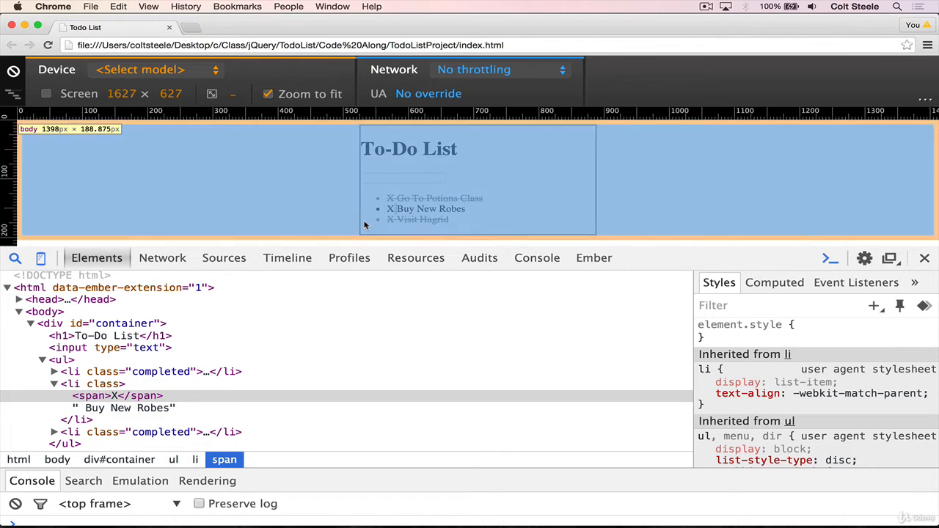
pyautogui.moveTo(391, 209)
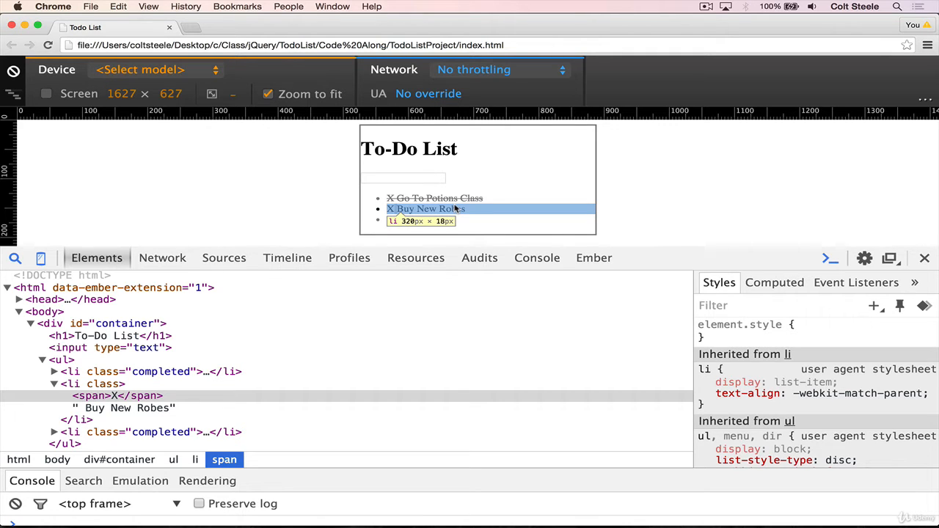
# Duplicate the handler for ul, #container div and body, each alerting which element was clicked
pyautogui.click(924, 258)
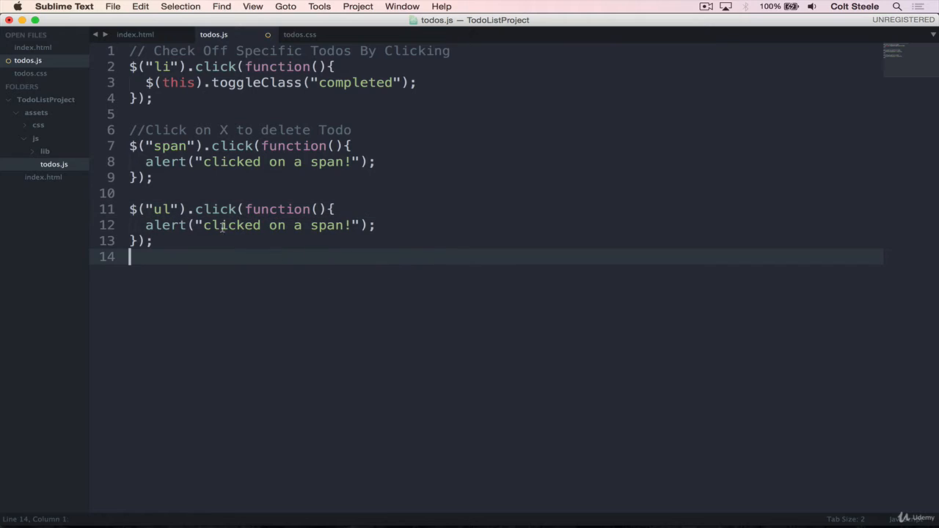
pyautogui.doubleClick(231, 226)
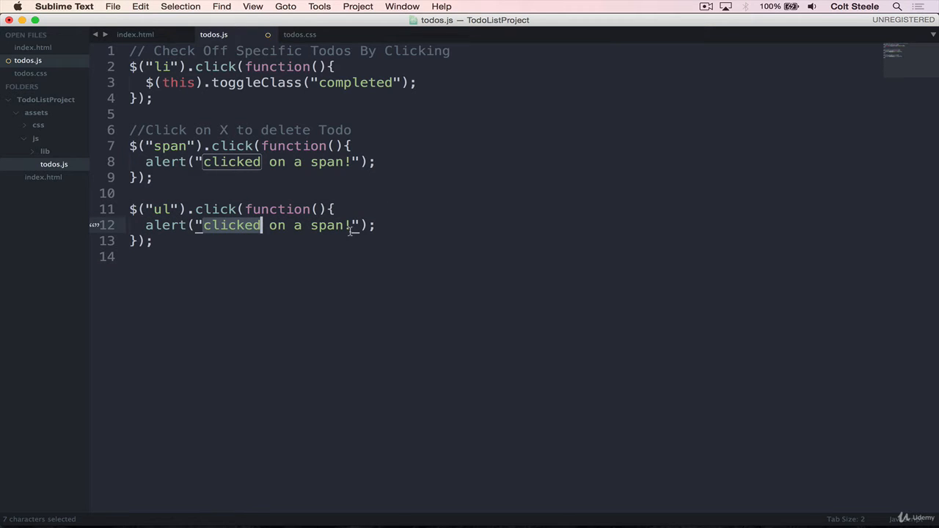
pyautogui.write('ul')
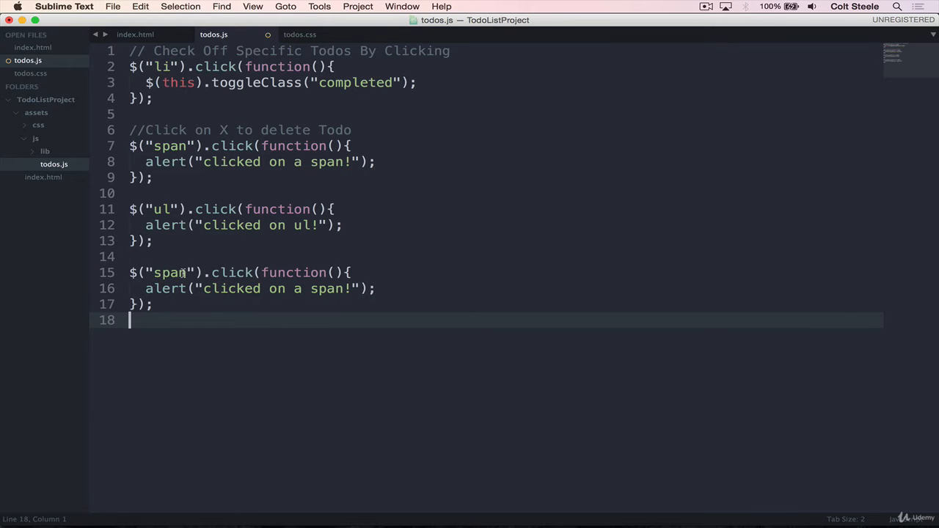
pyautogui.write('#container')
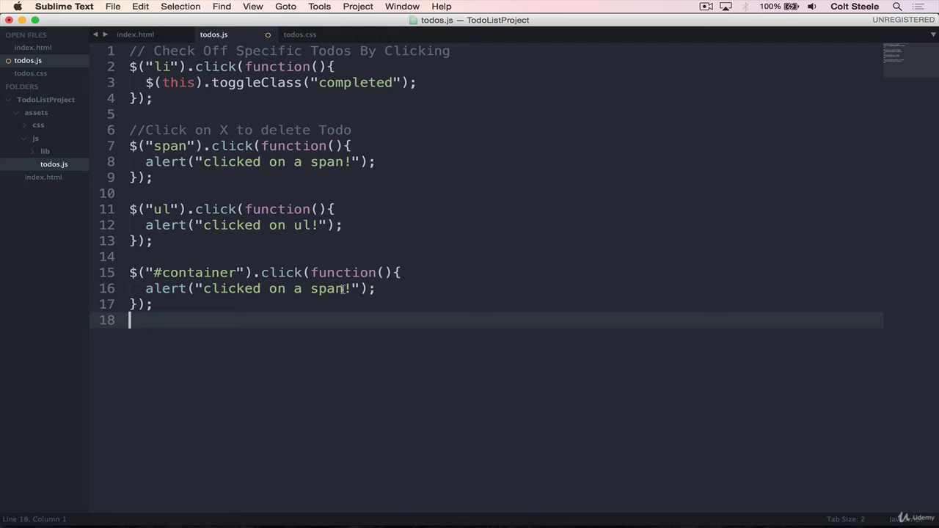
pyautogui.write('container div')
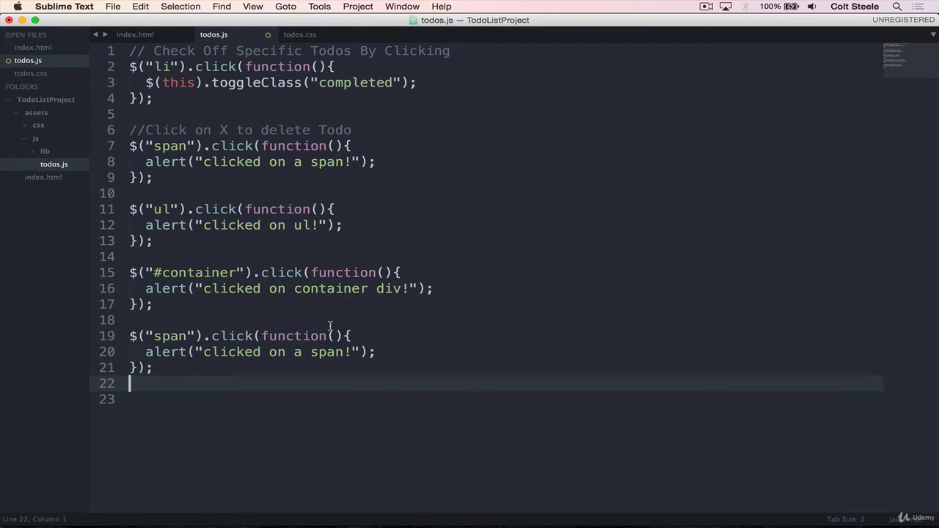
pyautogui.press('backspace')
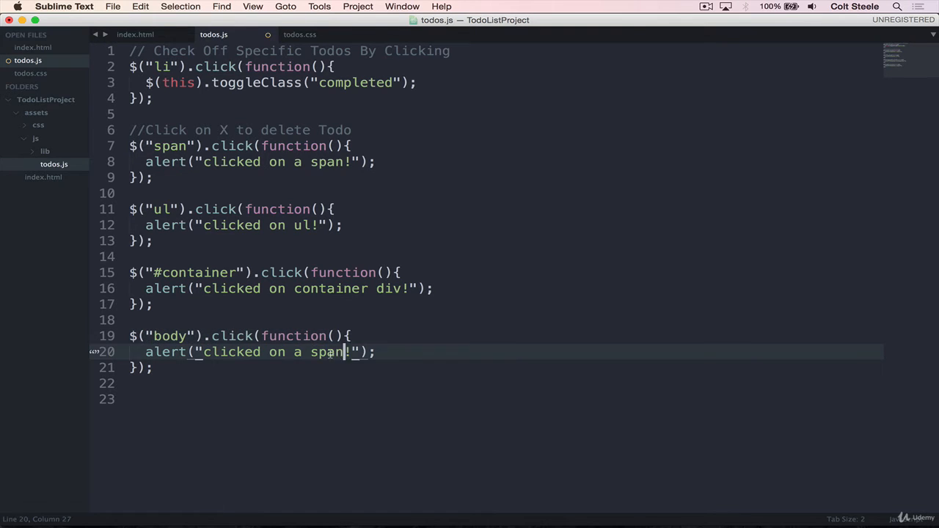
pyautogui.write('body')
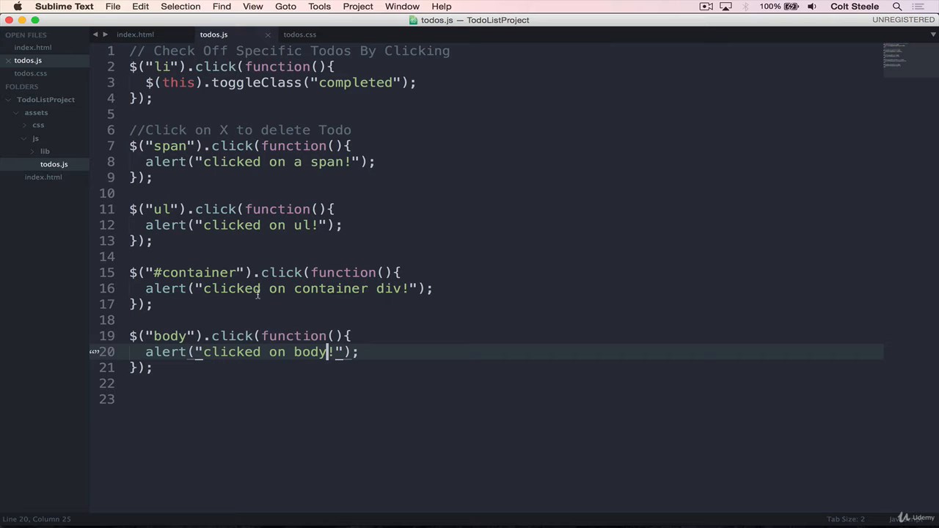
pyautogui.click(503, 503)
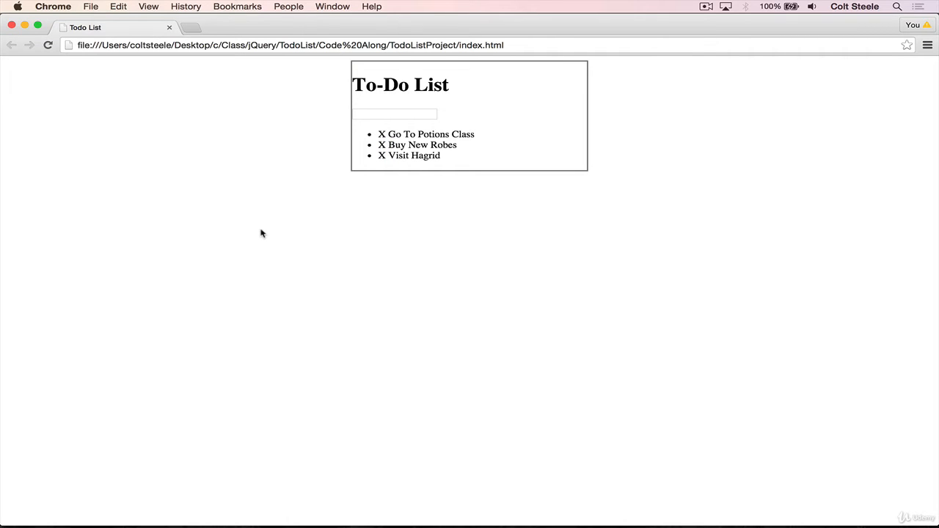
pyautogui.moveTo(375, 188)
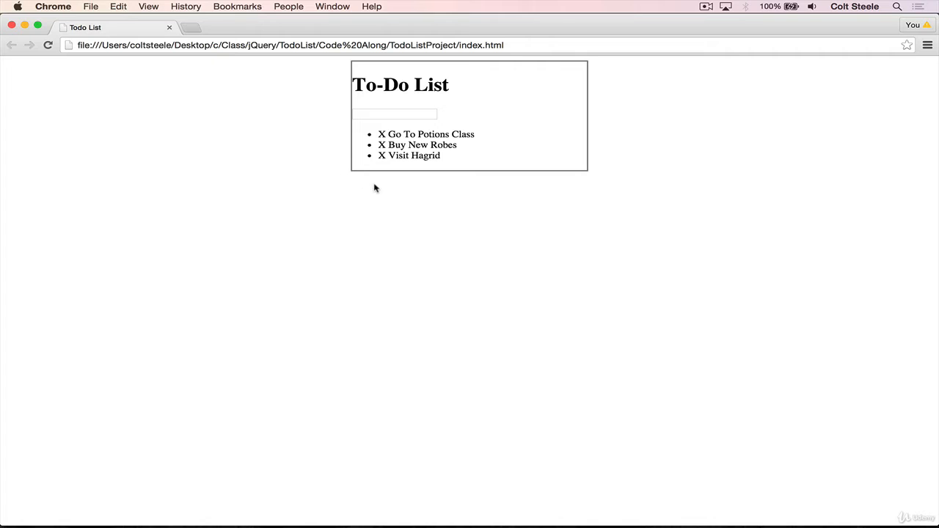
pyautogui.moveTo(381, 155)
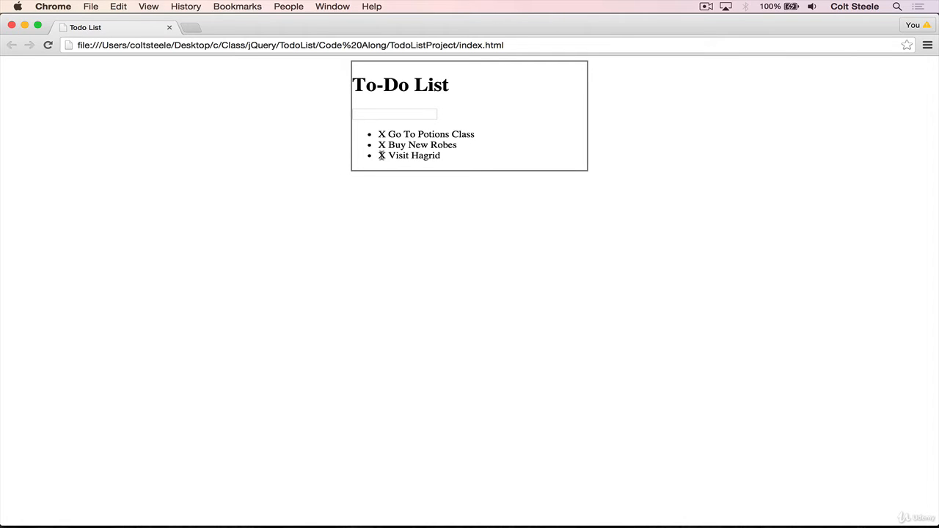
# Click Visit Hagrid's X and dismiss the span, ul, container div and body alerts in turn
pyautogui.click(380, 155)
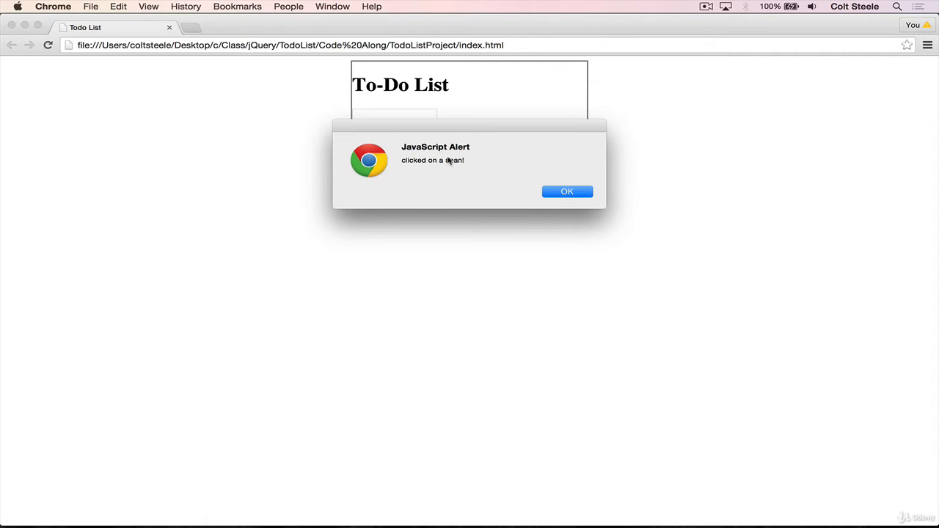
pyautogui.click(567, 192)
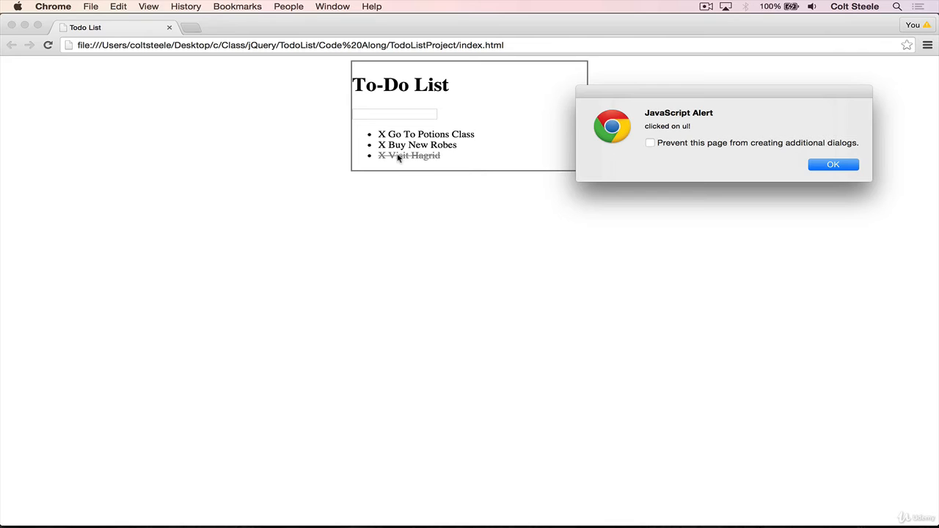
pyautogui.moveTo(427, 162)
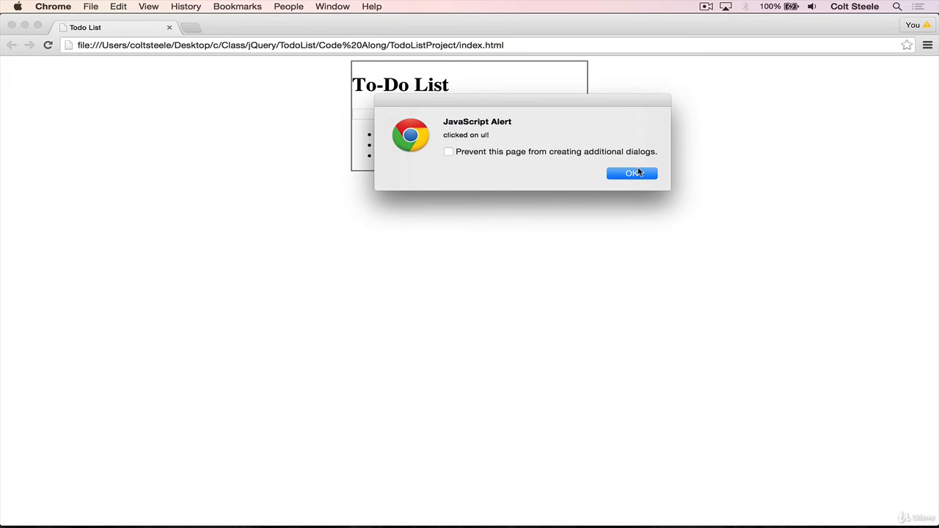
pyautogui.click(632, 173)
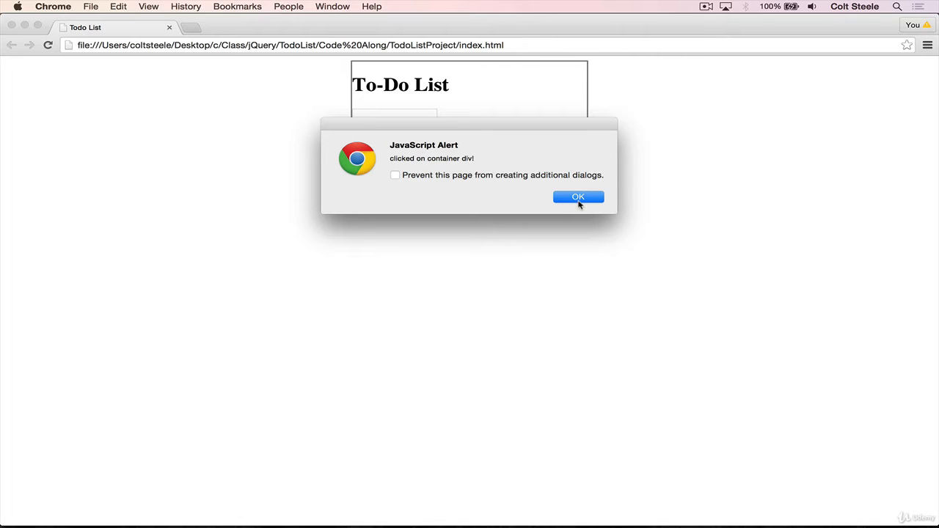
pyautogui.click(578, 197)
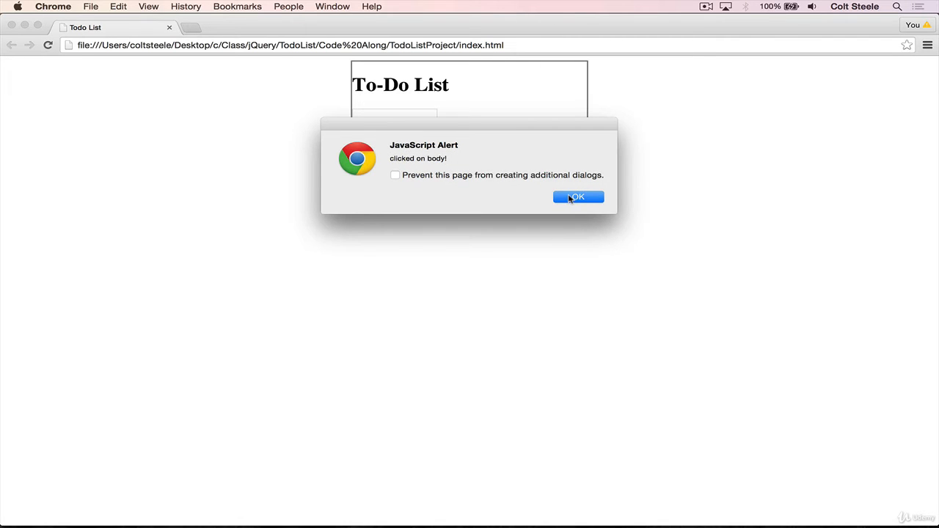
pyautogui.click(577, 197)
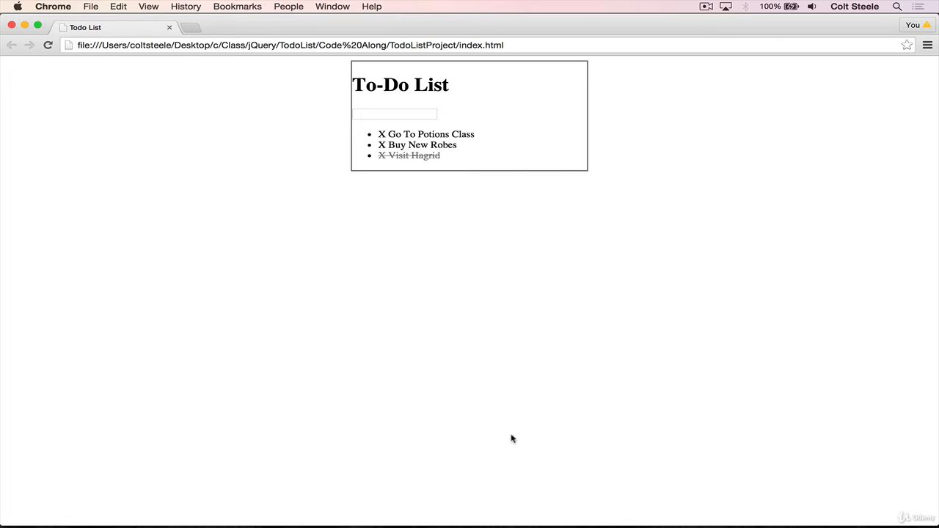
pyautogui.moveTo(379, 155)
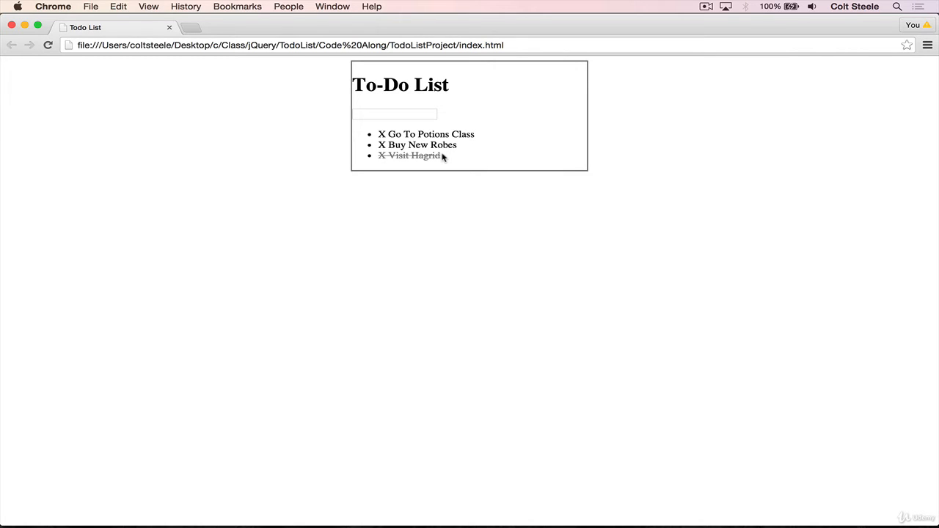
pyautogui.moveTo(476, 145)
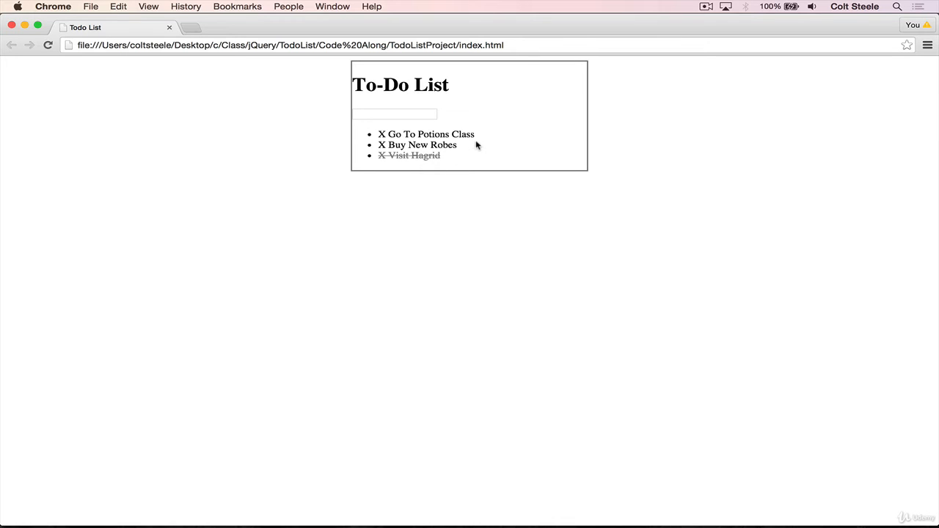
pyautogui.moveTo(445, 146)
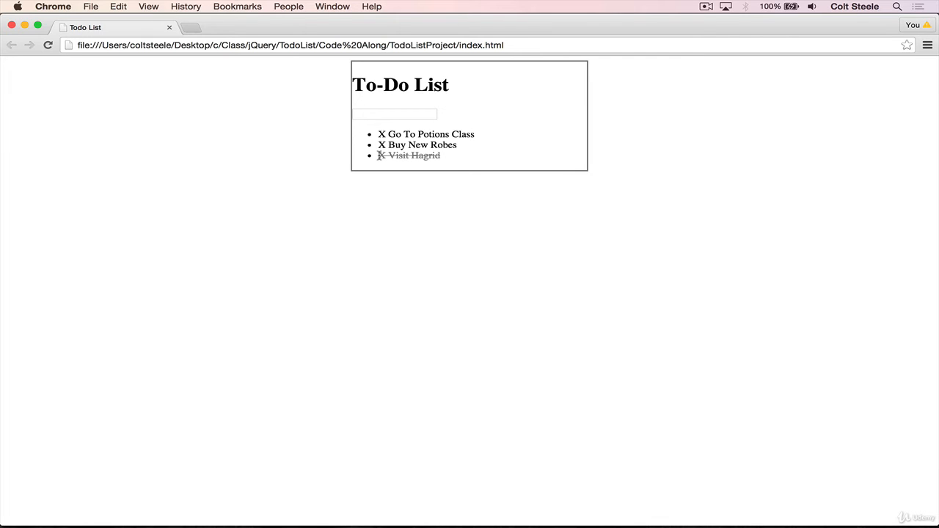
pyautogui.moveTo(465, 165)
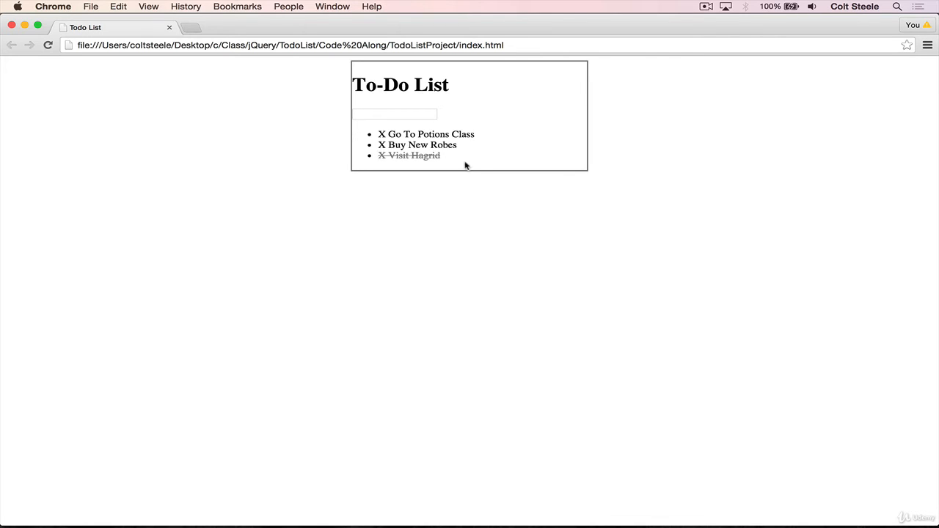
pyautogui.moveTo(575, 198)
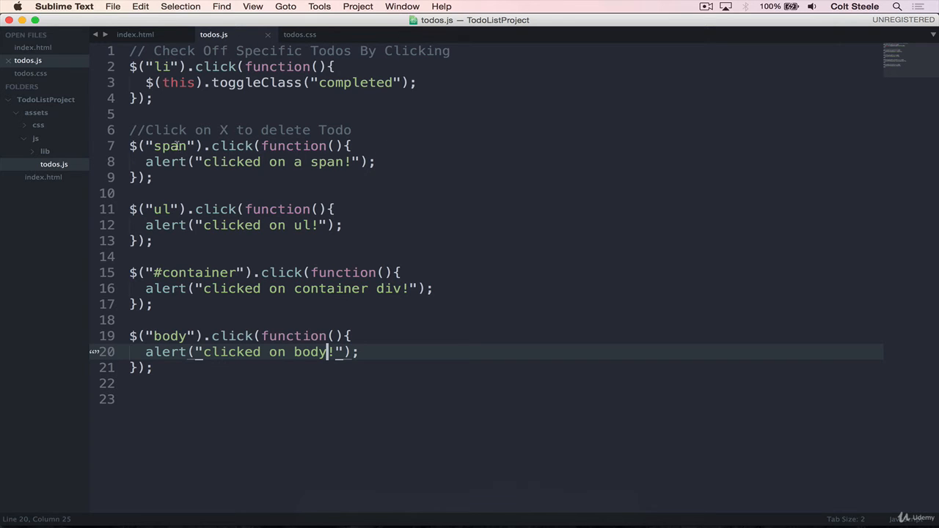
# Pass event into the span handler and call event.stopPropagation(); after its alert
pyautogui.click(336, 145)
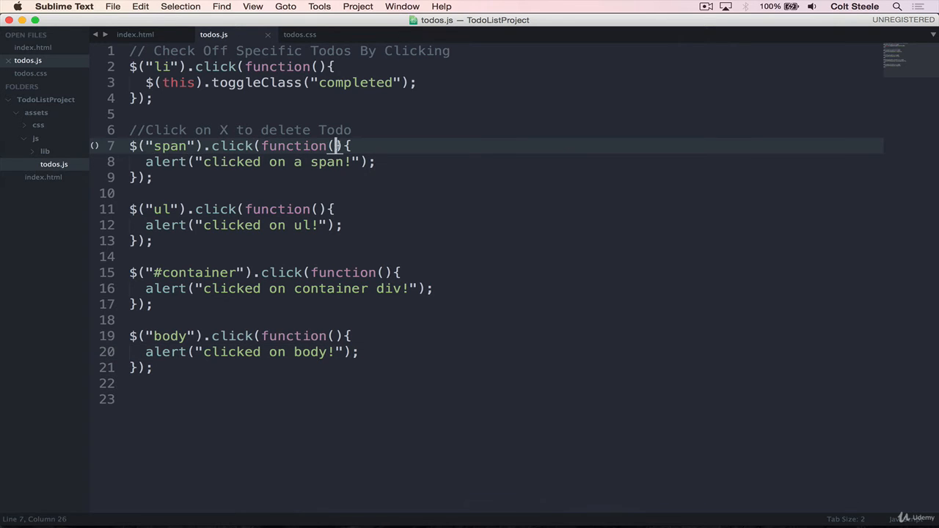
pyautogui.write('event')
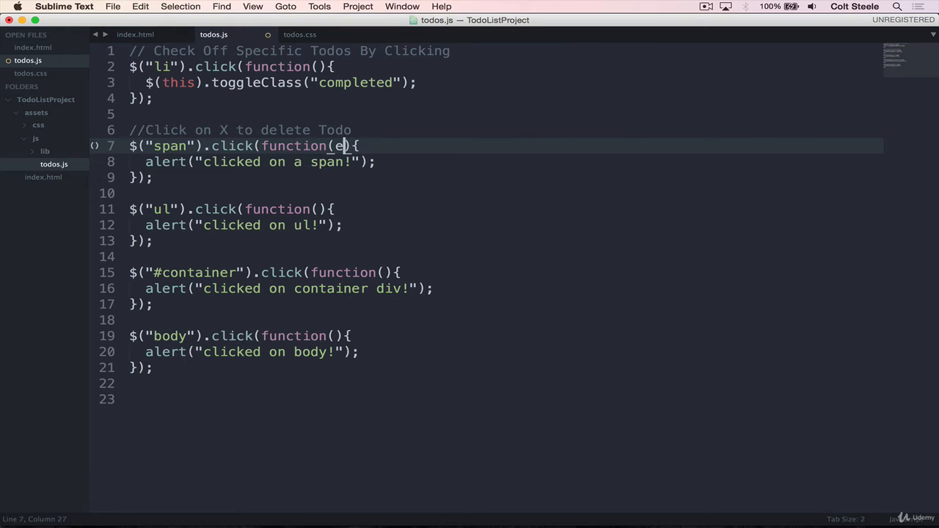
pyautogui.write('vt')
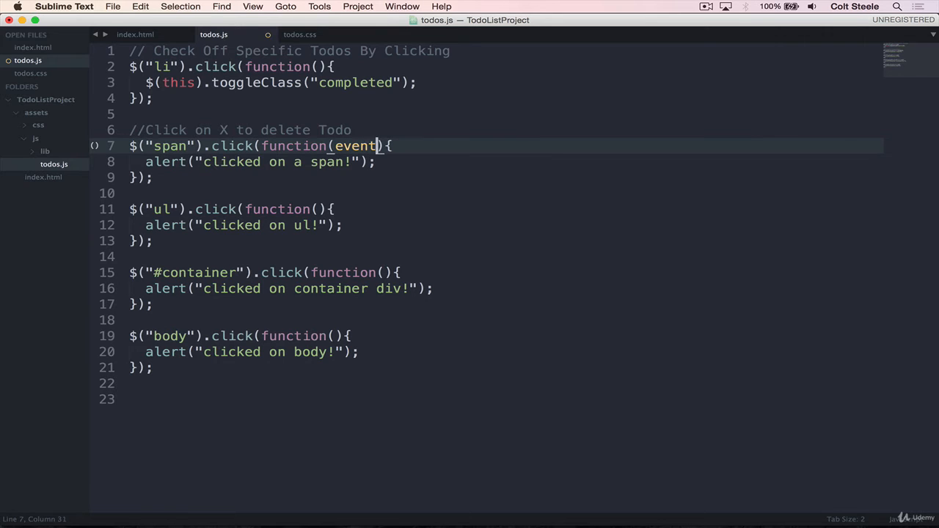
pyautogui.click(377, 161)
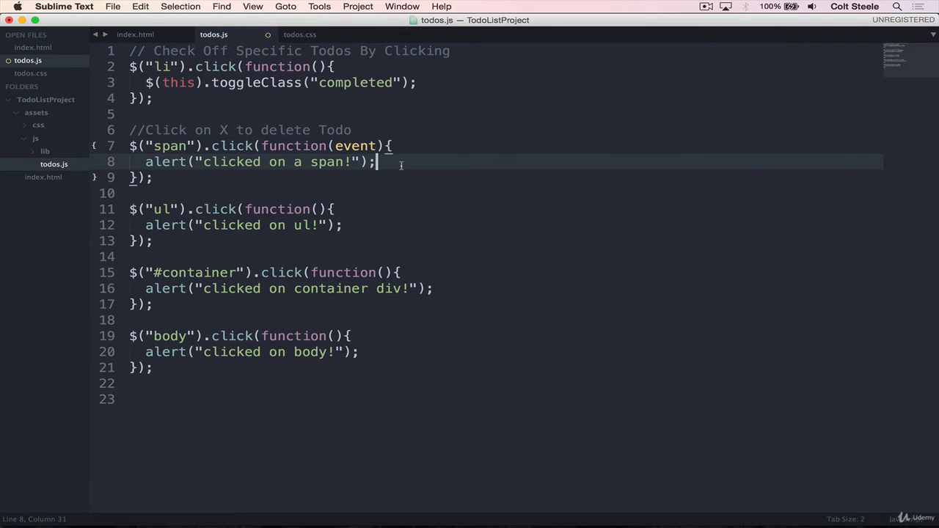
pyautogui.write('e')
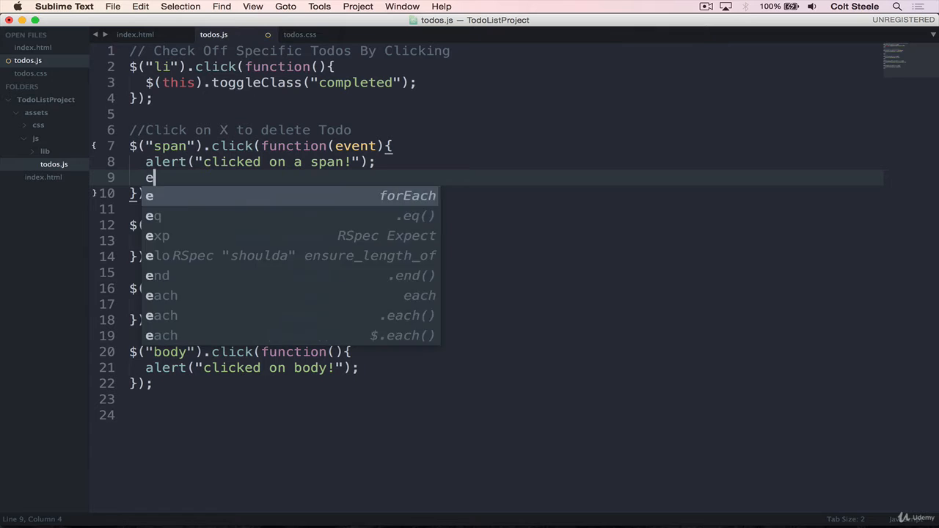
pyautogui.write('vent.stopPropagatio')
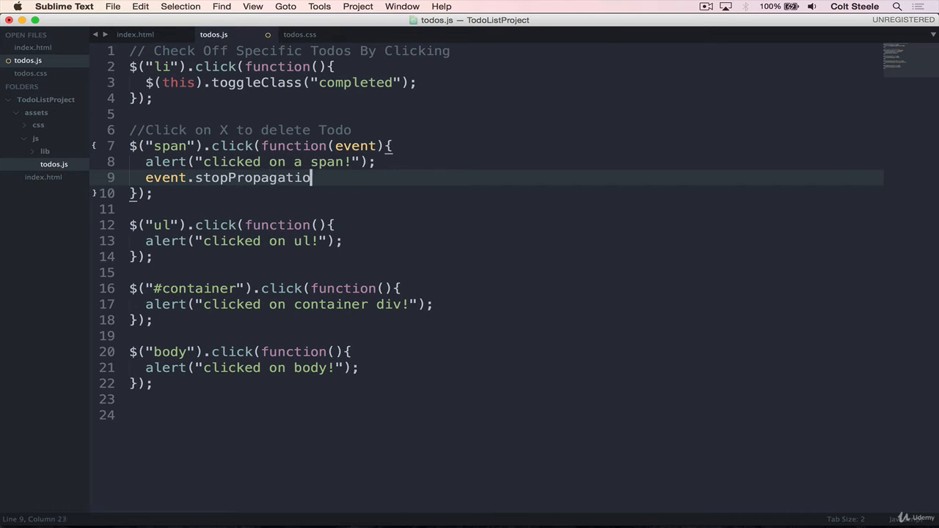
pyautogui.write('();')
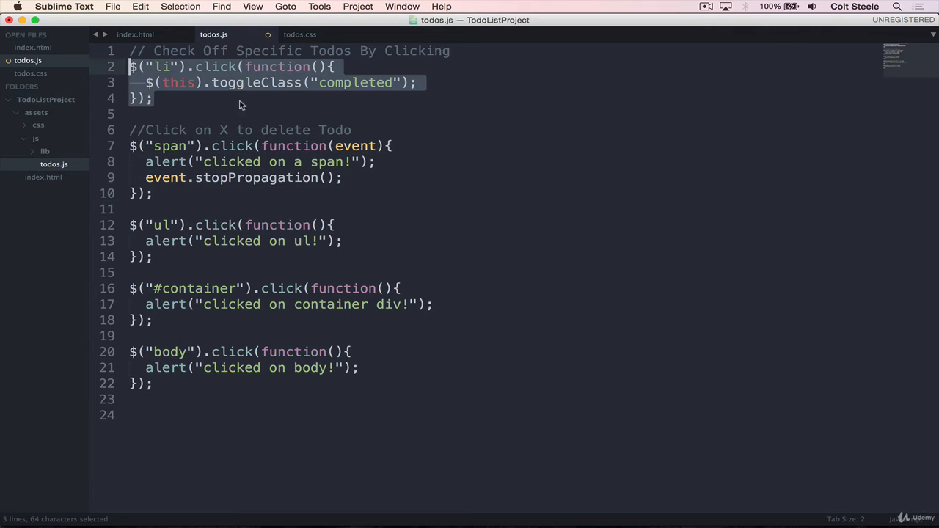
pyautogui.click(316, 224)
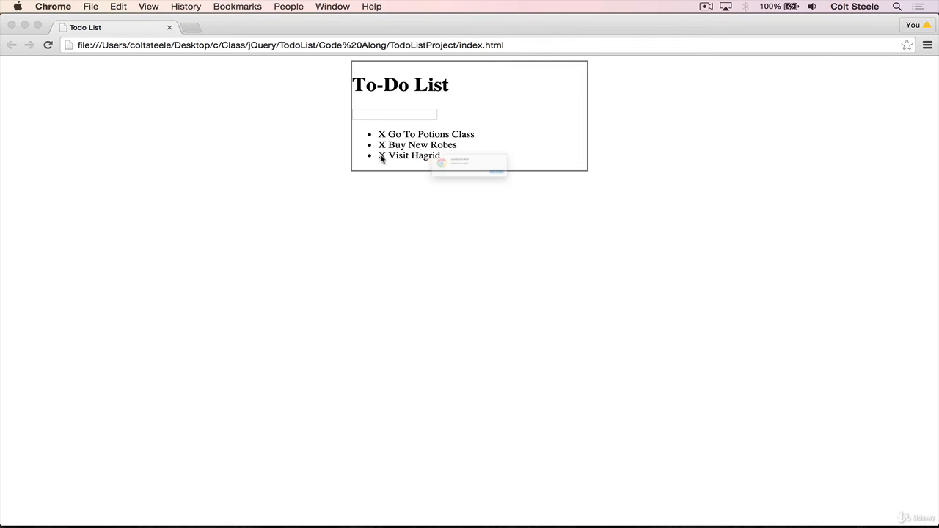
# Click Visit Hagrid's X in Chrome: only the span alert fires, then return to the editor
pyautogui.click(381, 156)
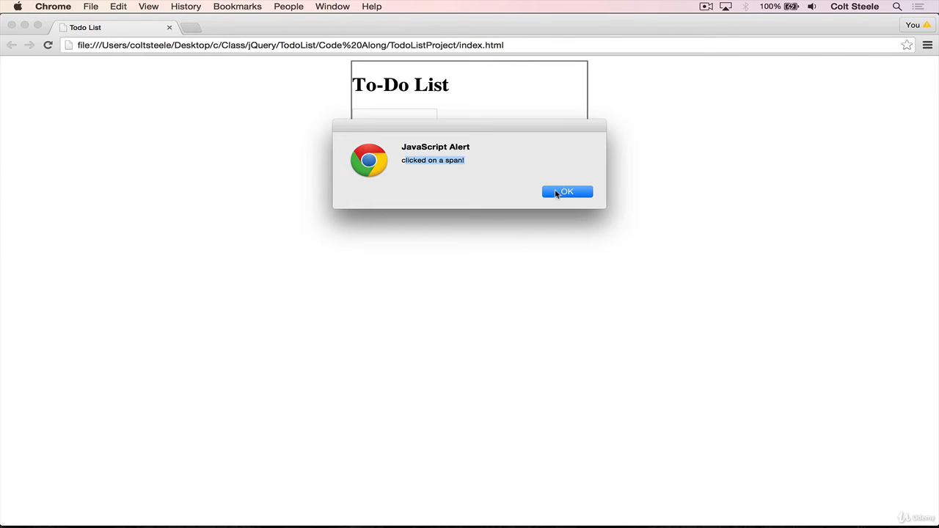
pyautogui.click(566, 191)
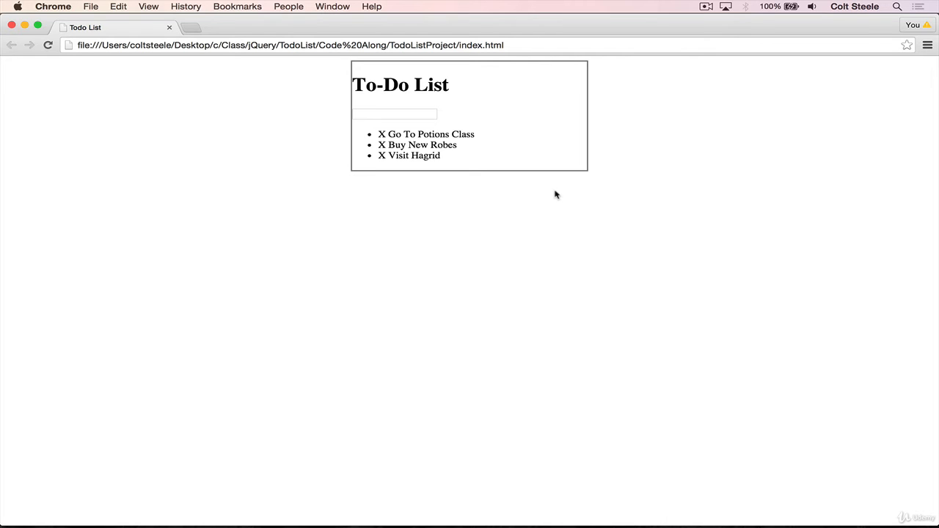
pyautogui.moveTo(436, 286)
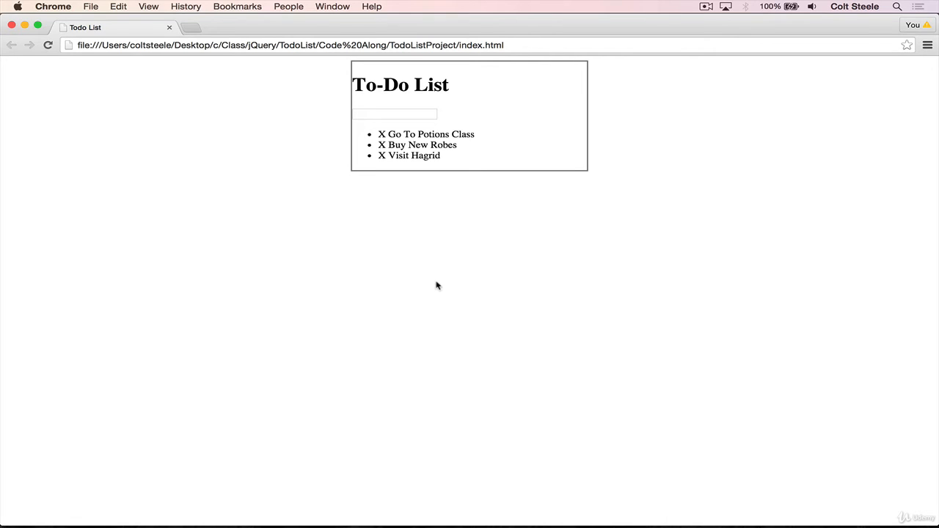
pyautogui.moveTo(548, 502)
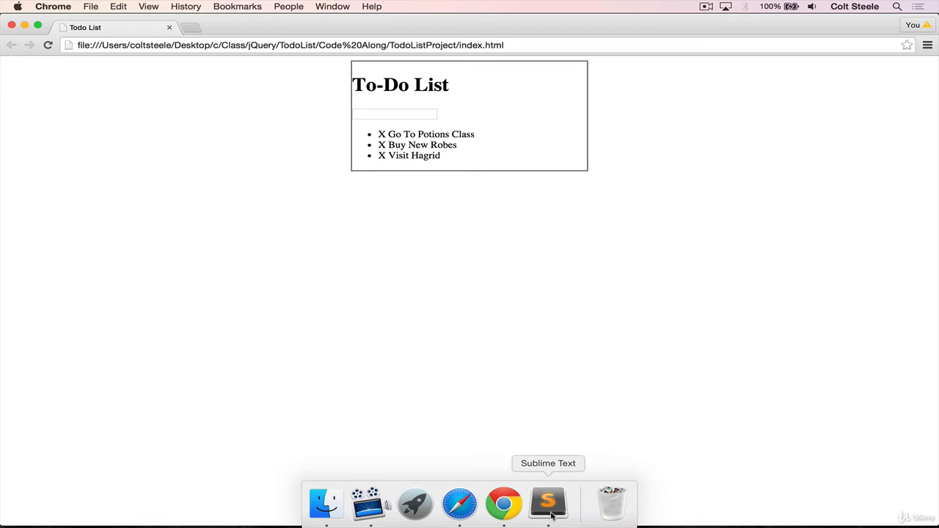
pyautogui.click(548, 503)
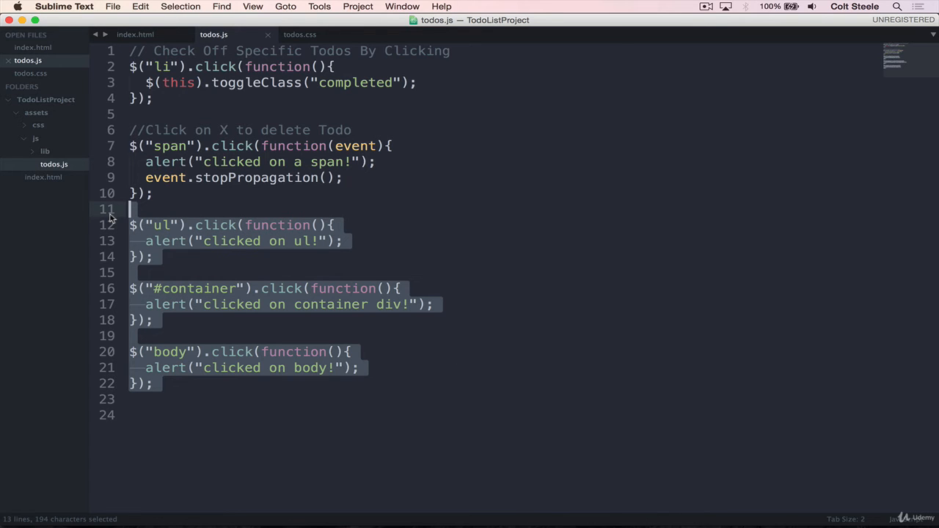
# Delete the ul, #container and body test handlers and span alert, then confirm todos still toggle completed
pyautogui.press('Backspace')
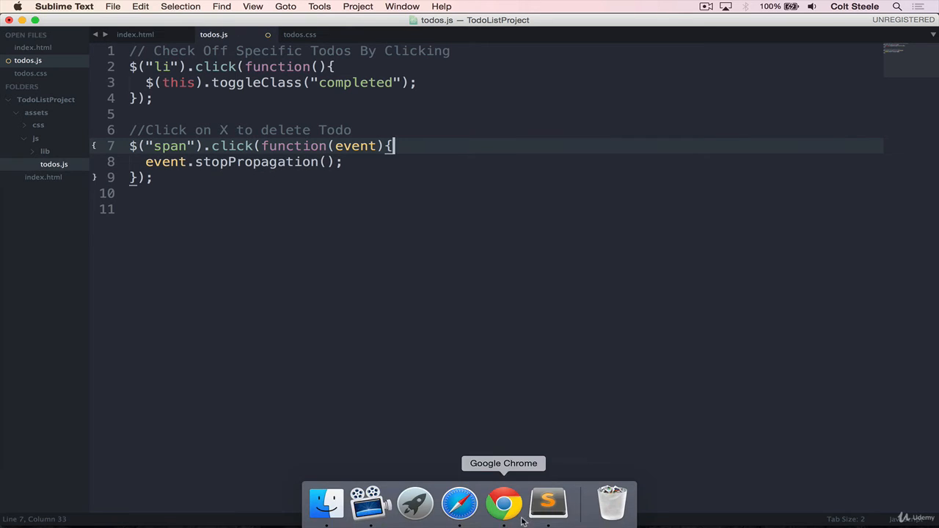
pyautogui.click(503, 503)
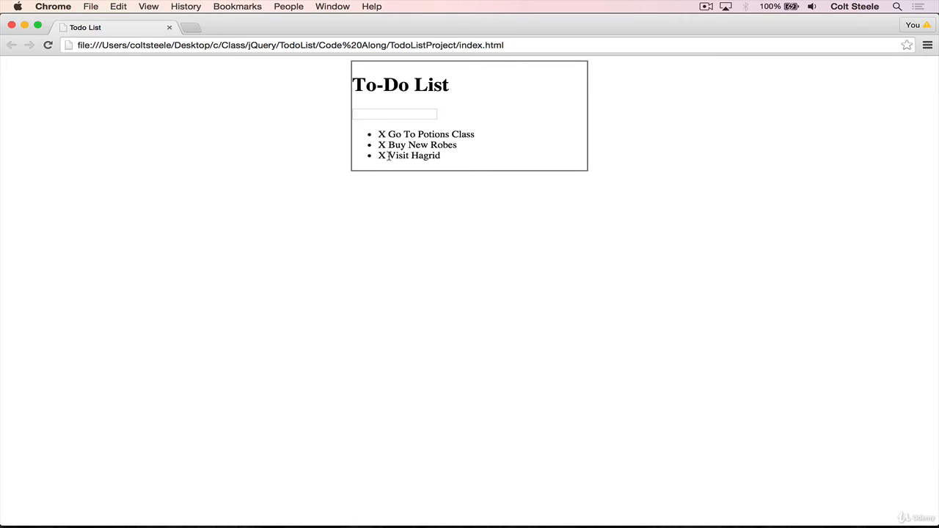
pyautogui.click(408, 155)
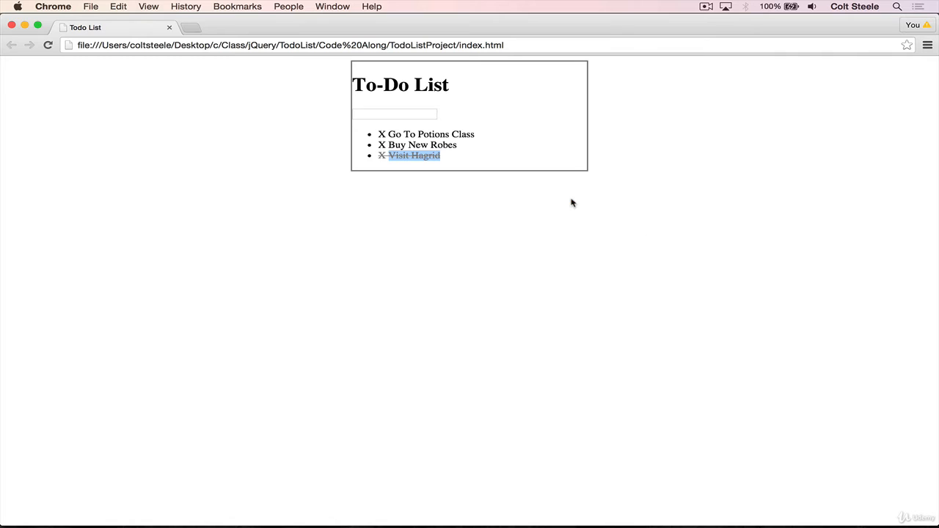
pyautogui.click(409, 155)
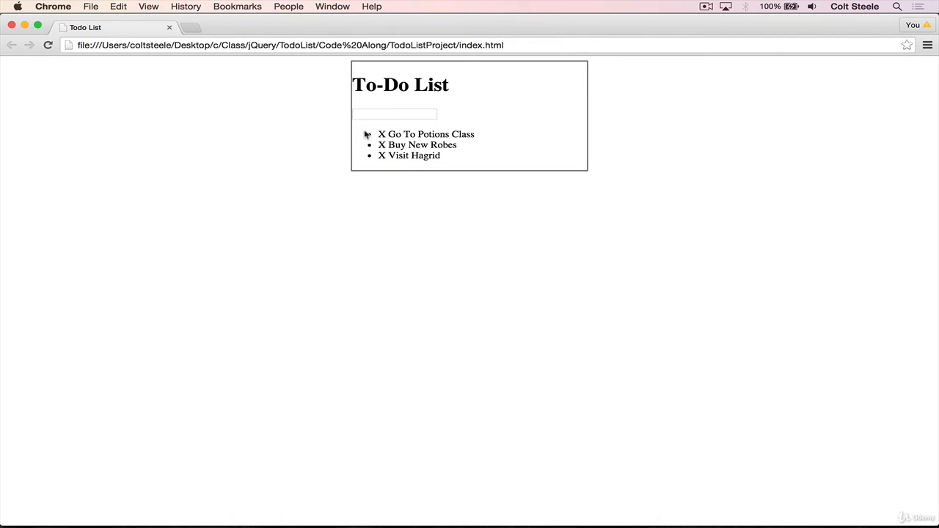
pyautogui.moveTo(406, 156)
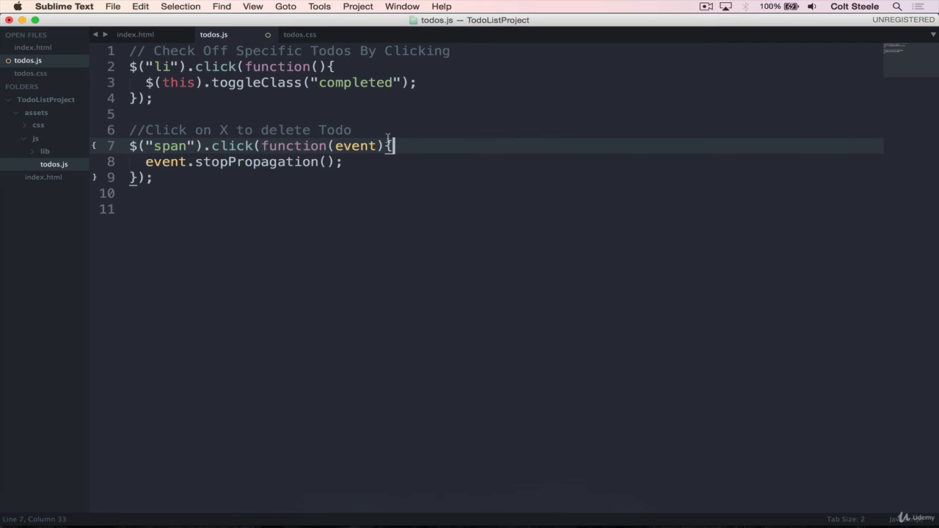
# Add $(this).remove(); to the span click handler above stopPropagation and save
pyautogui.write('$')
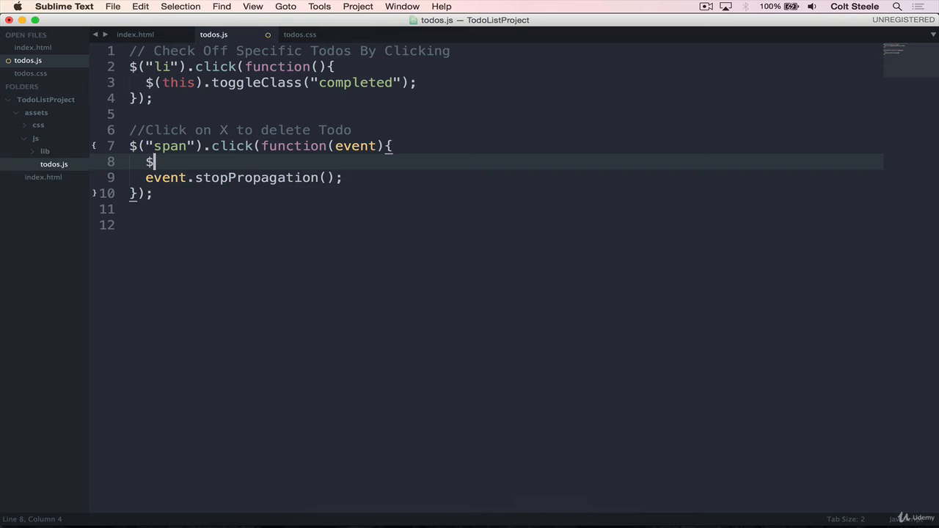
pyautogui.write('(this)')
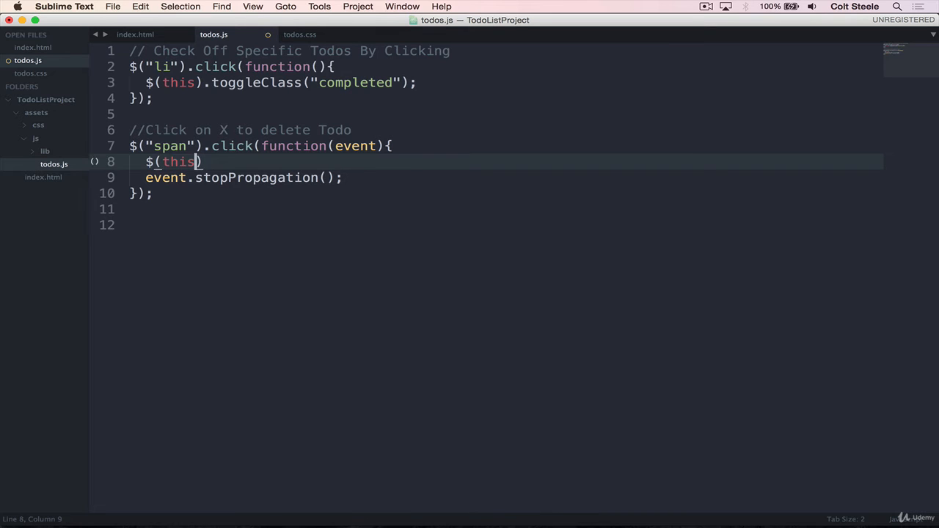
pyautogui.write('.remove(')
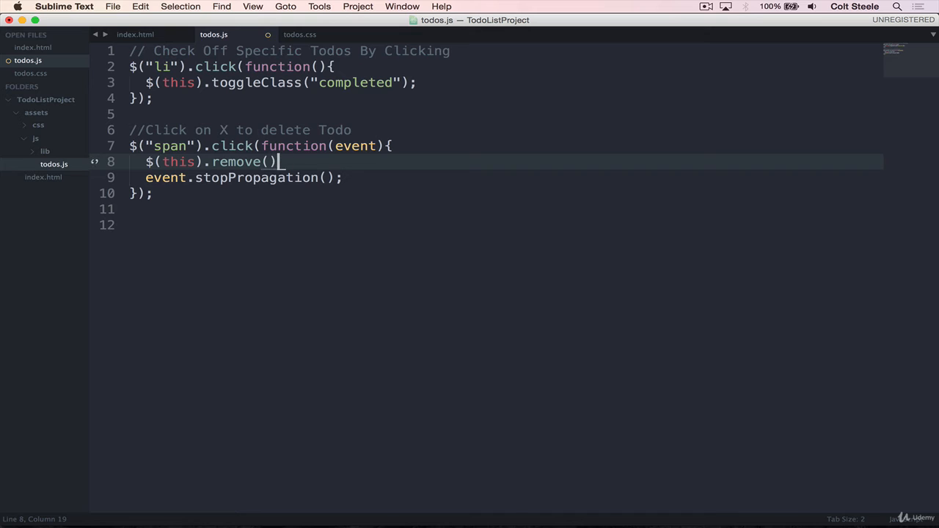
pyautogui.write(';')
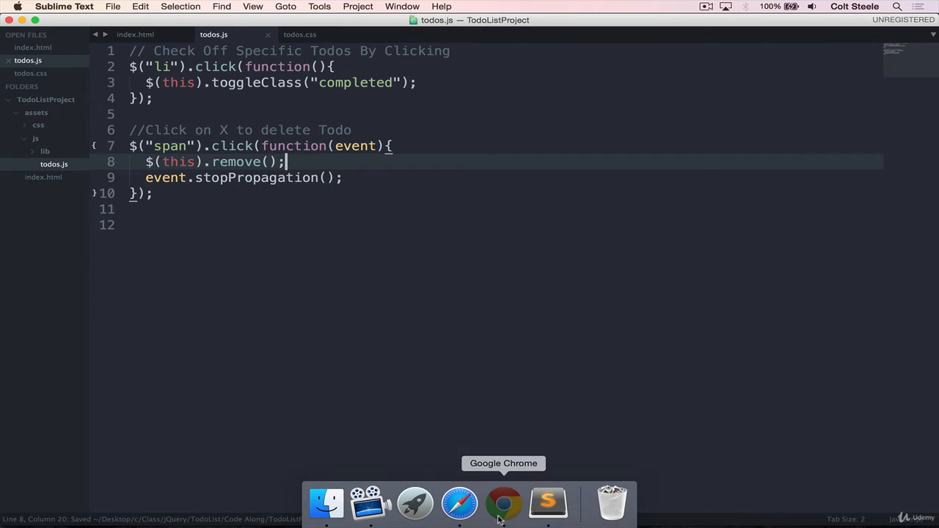
pyautogui.click(503, 504)
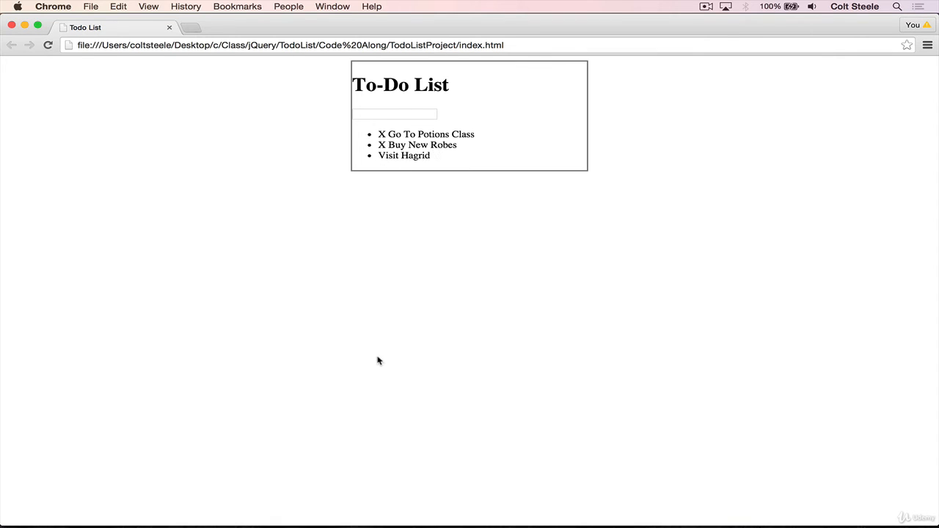
# Click Visit Hagrid's X: only the X disappears; review index.html markup and return to todos.js
pyautogui.click(381, 144)
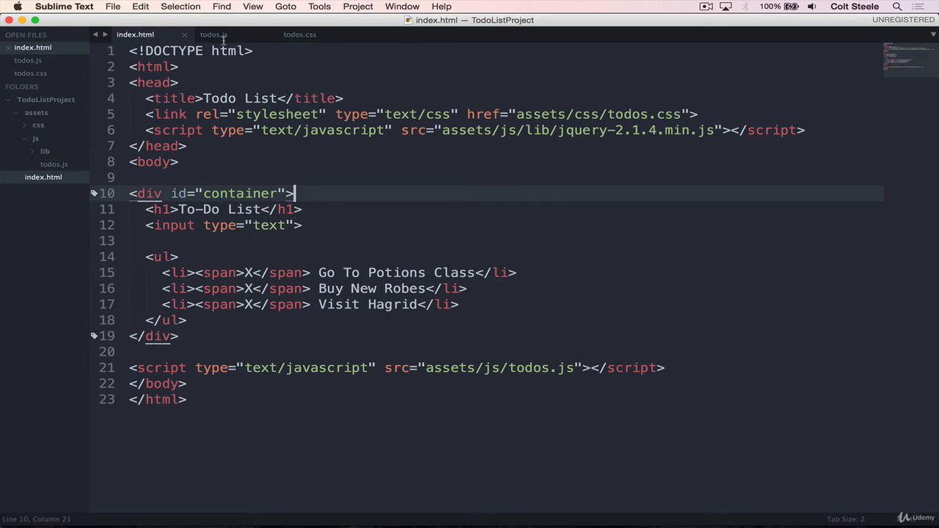
pyautogui.click(213, 35)
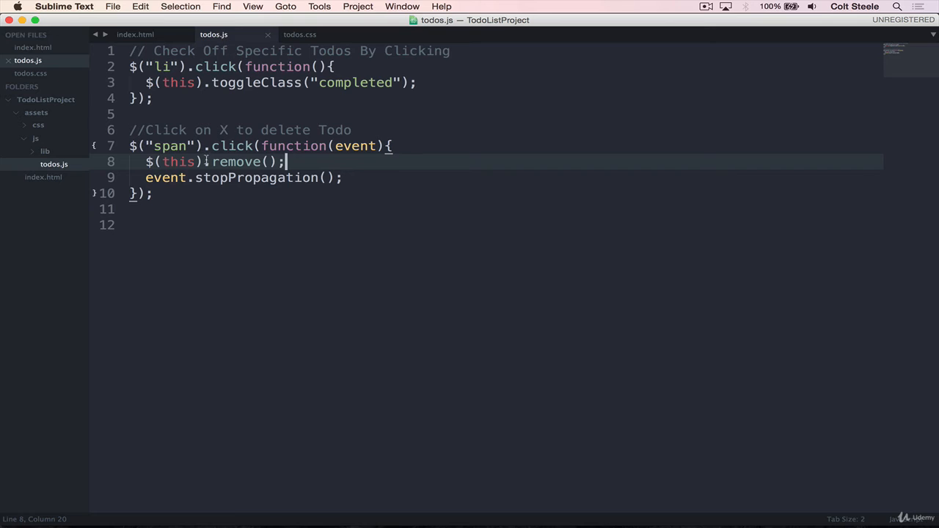
# Change the call to $(this).parent().remove() so the whole todo li is deleted, and save
pyautogui.click(209, 161)
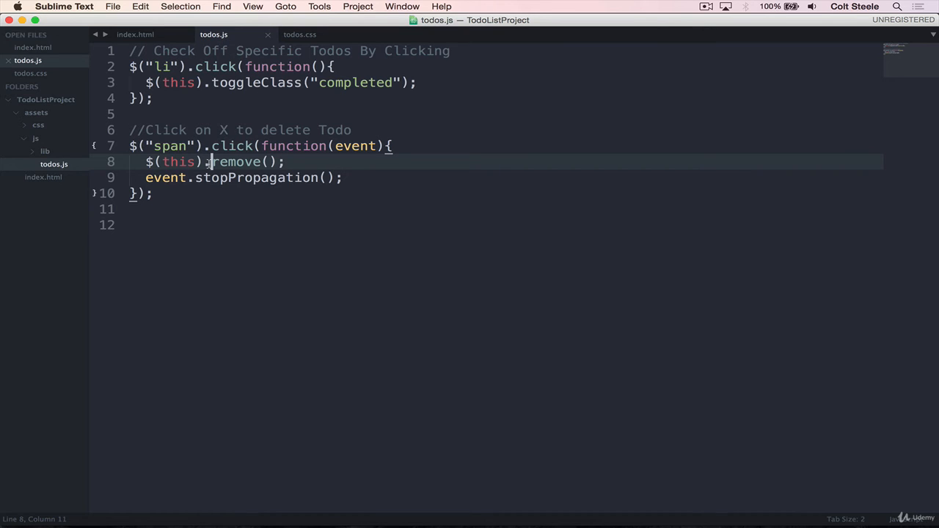
pyautogui.write('.parent()')
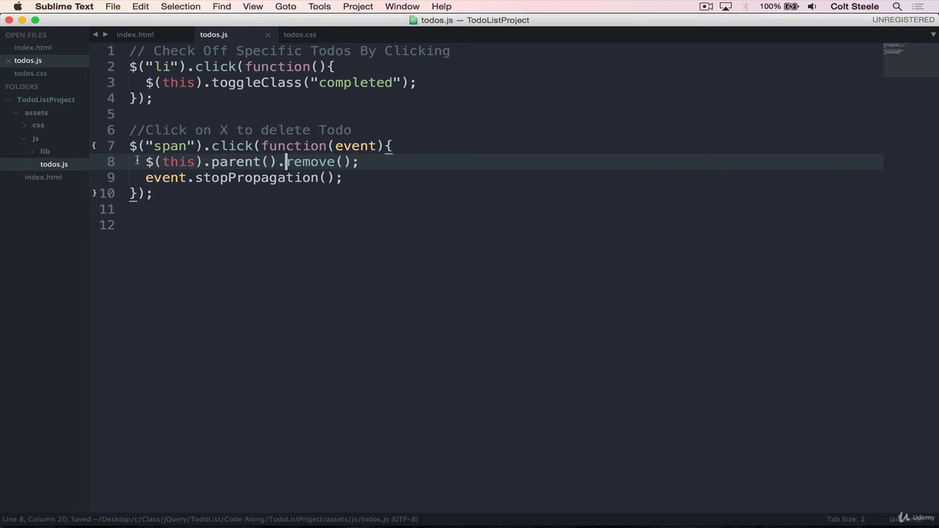
pyautogui.doubleClick(177, 161)
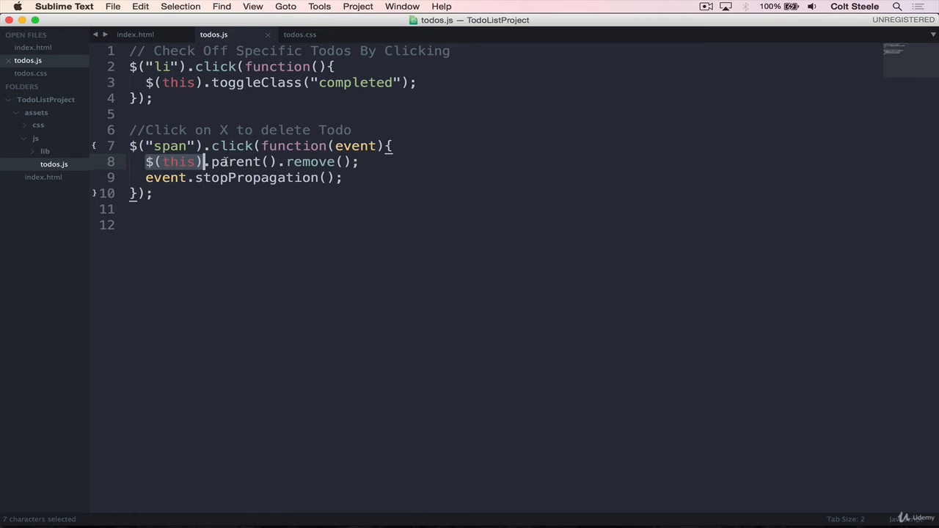
pyautogui.moveTo(307, 162)
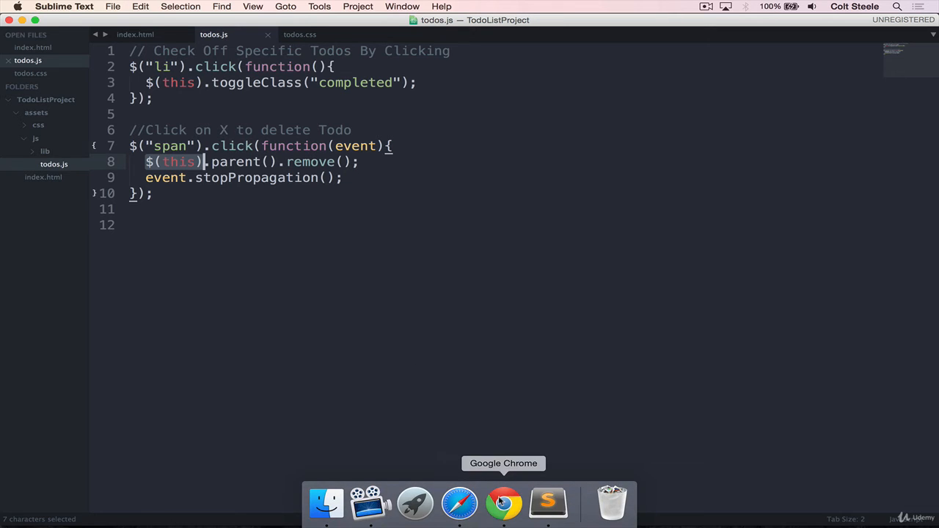
# In Chrome toggle a todo, then click Visit Hagrid's X: the whole todo vanishes from the list
pyautogui.click(504, 503)
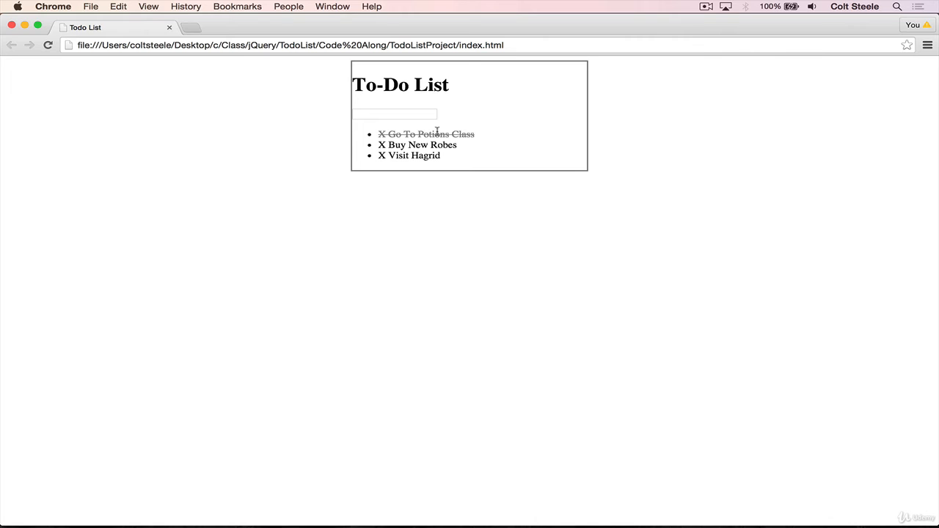
pyautogui.click(417, 144)
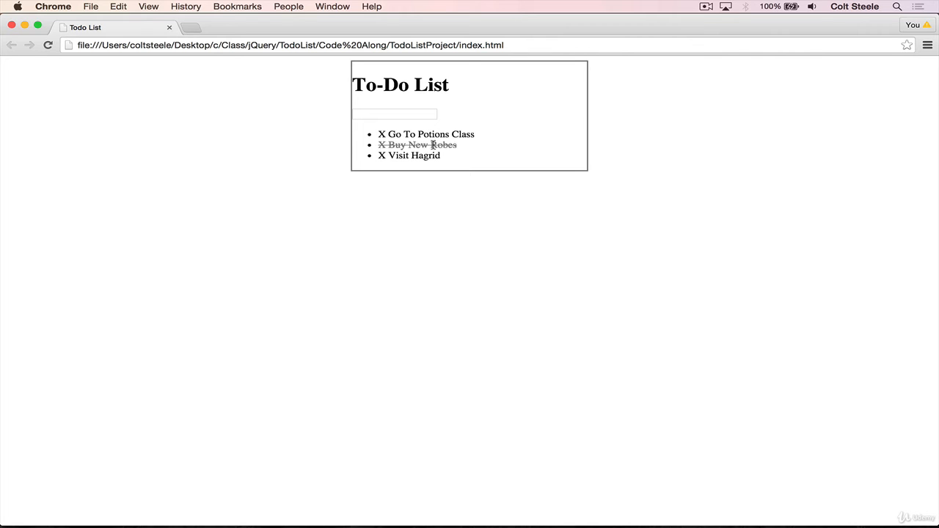
pyautogui.click(381, 155)
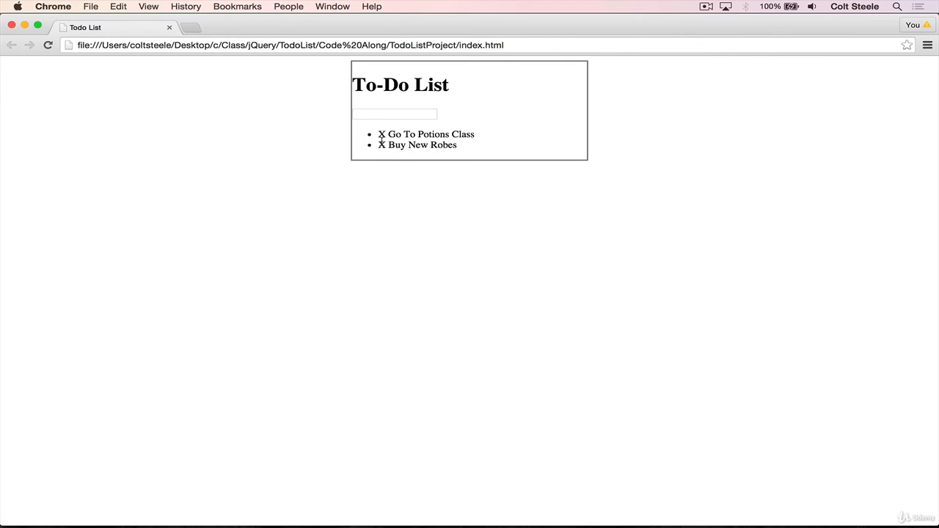
pyautogui.press('Return')
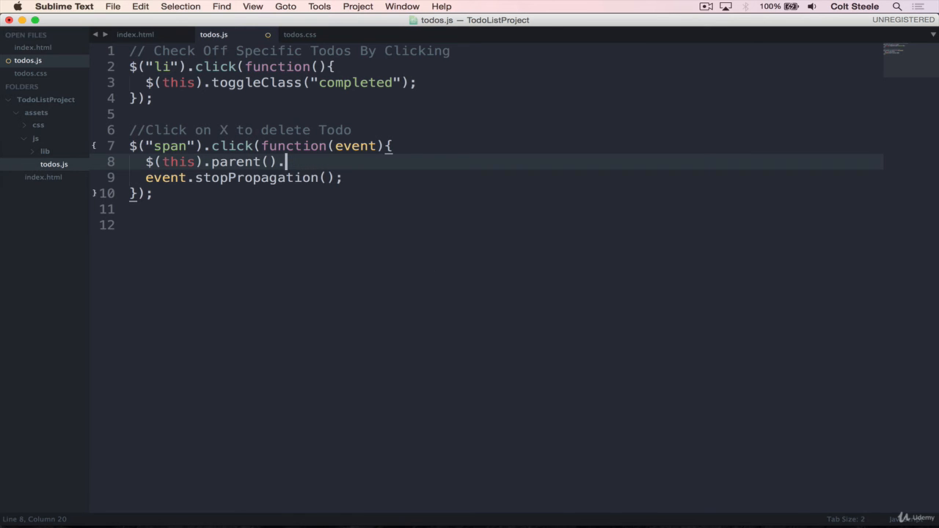
# Replace remove() with fadeOut(); so the parent todo fades out, and save
pyautogui.write('fadeOut()')
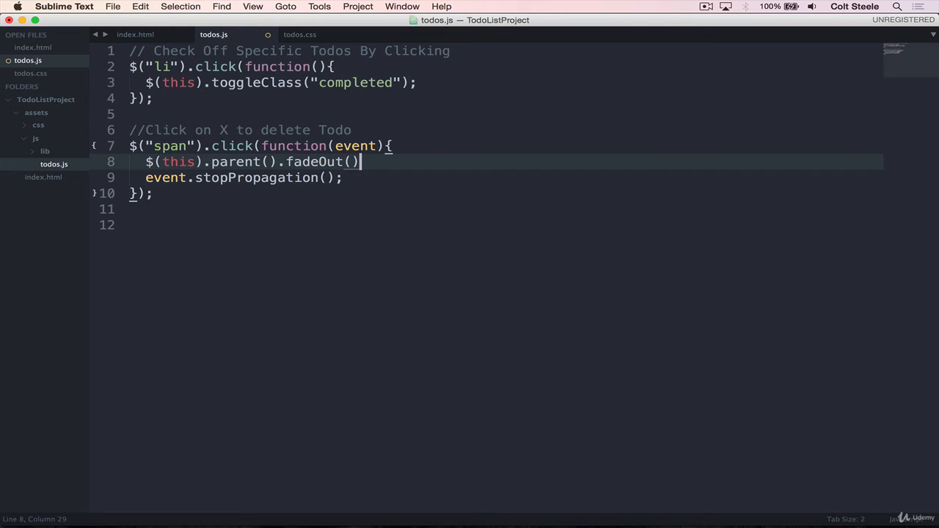
pyautogui.write(';')
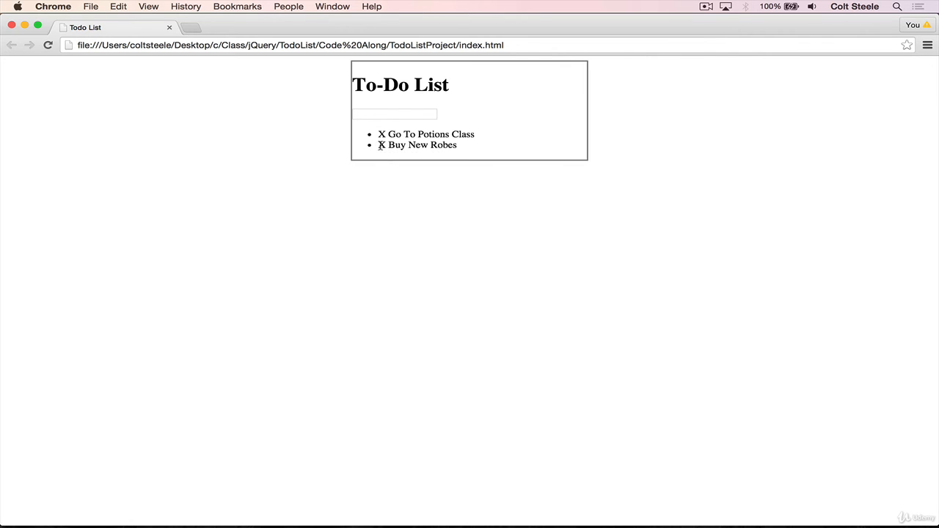
# Fade out Go To Potions Class, then inspect the ul's hidden li elements left with display: none
pyautogui.click(380, 134)
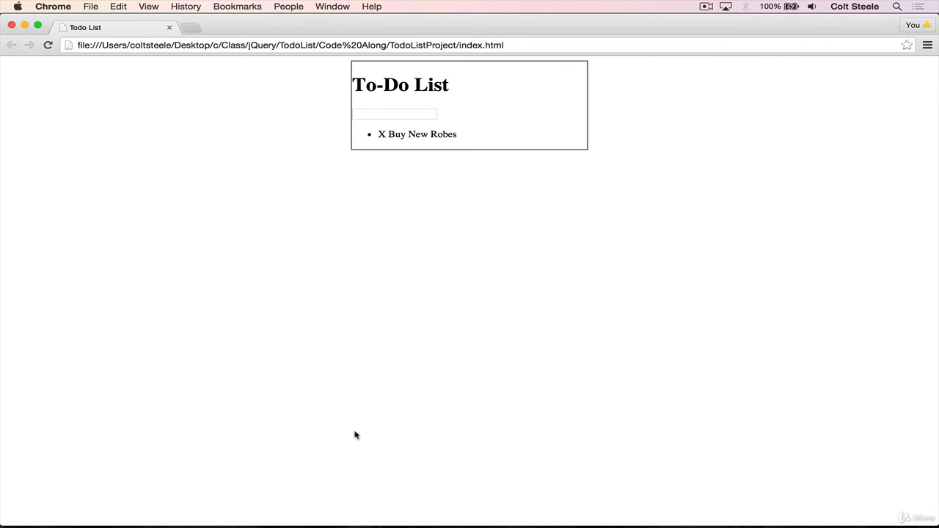
pyautogui.press('F12')
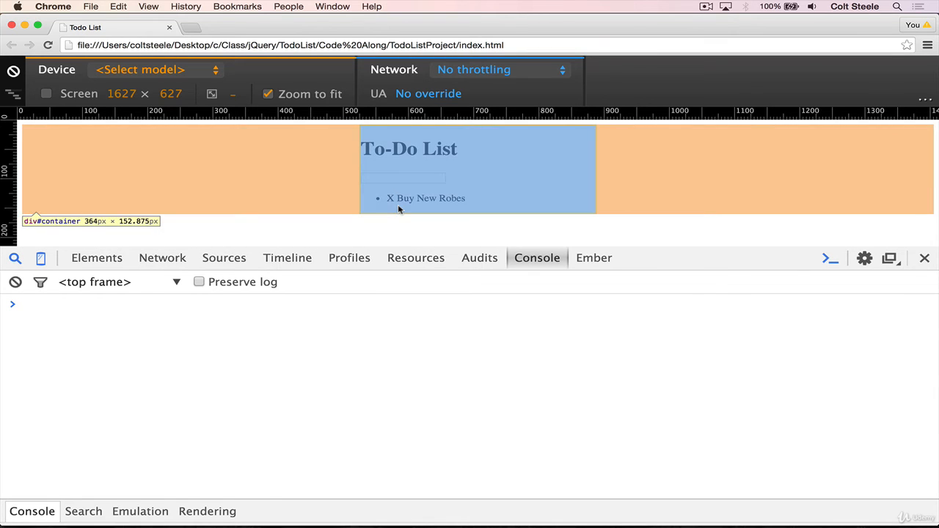
pyautogui.click(96, 257)
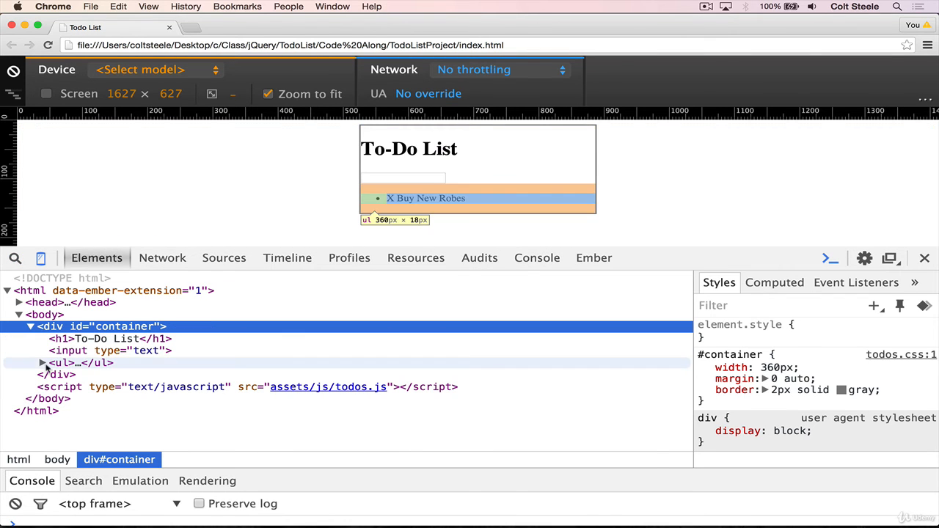
pyautogui.click(42, 363)
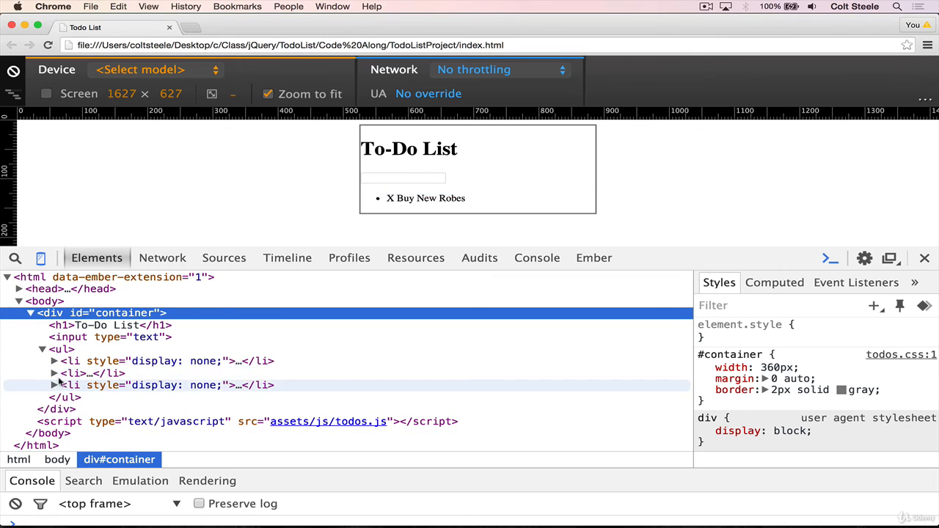
pyautogui.click(54, 360)
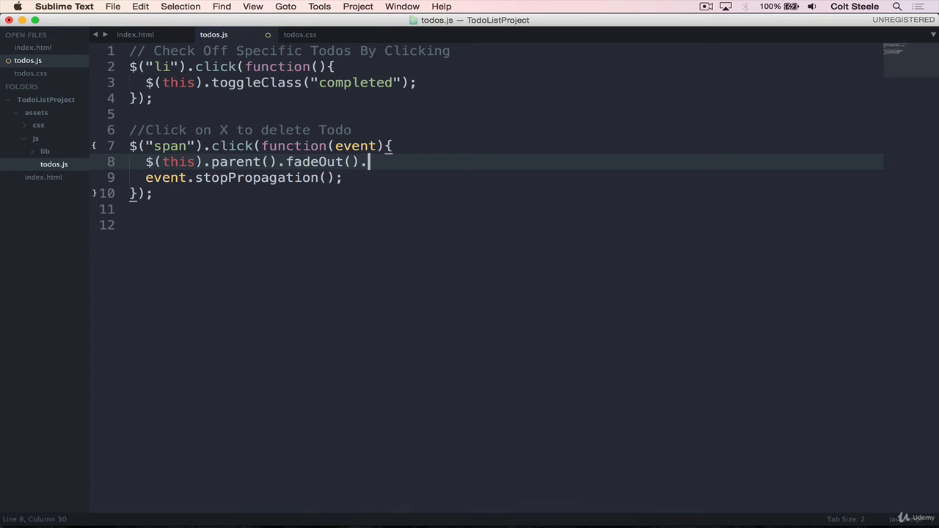
# Chain remove(); after fadeOut() on line 8, then select the remove call to cut it
pyautogui.write('remove()')
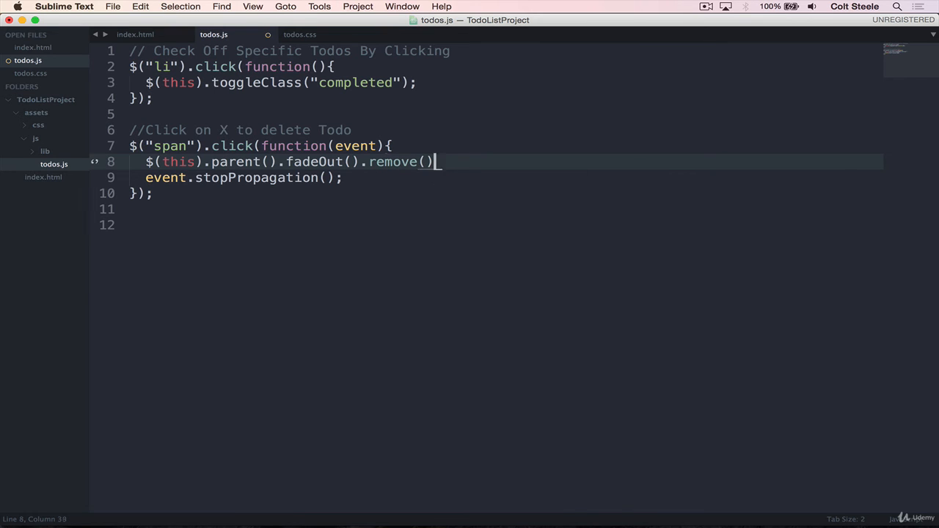
pyautogui.write(';')
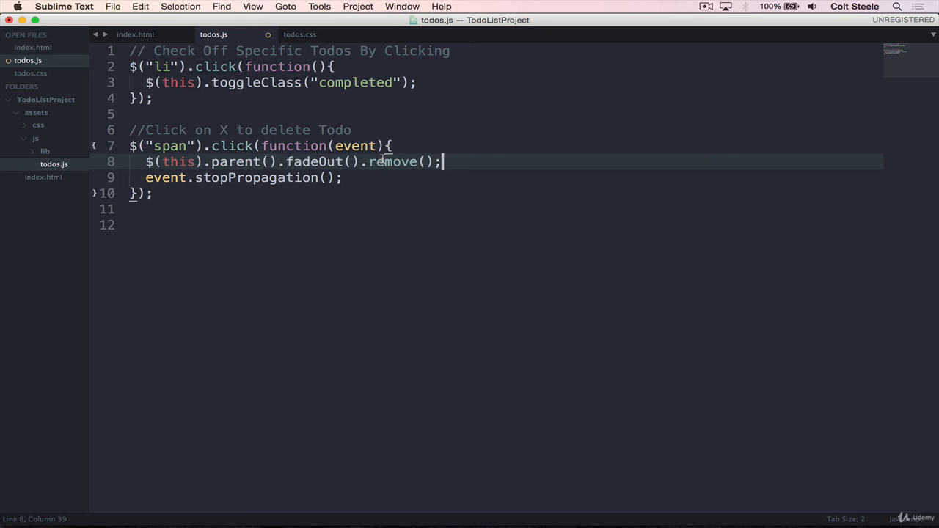
pyautogui.doubleClick(314, 162)
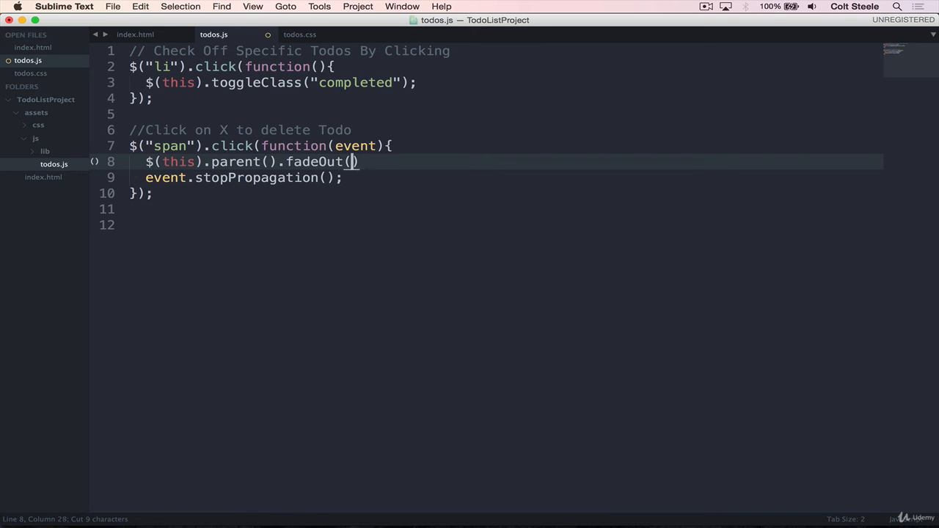
# Give fadeOut a 500 duration and a function() callback
pyautogui.write('function()')
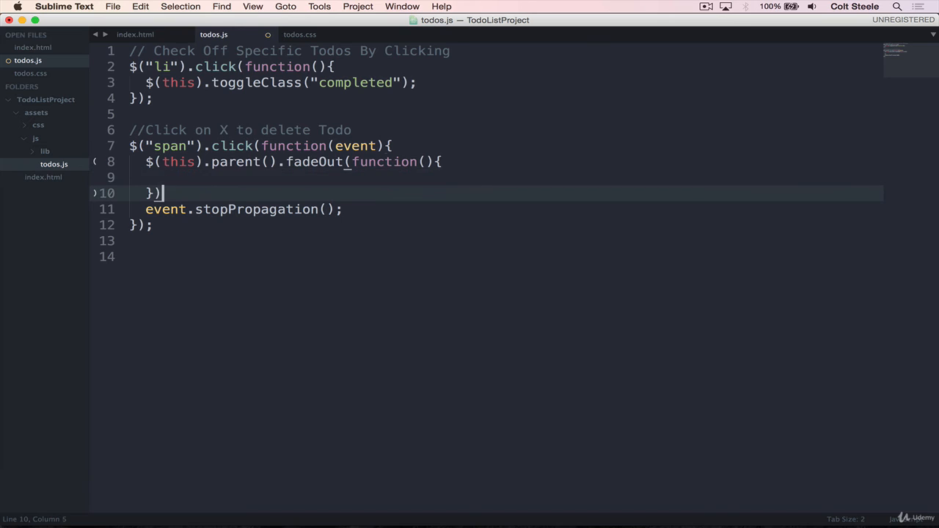
pyautogui.click(418, 161)
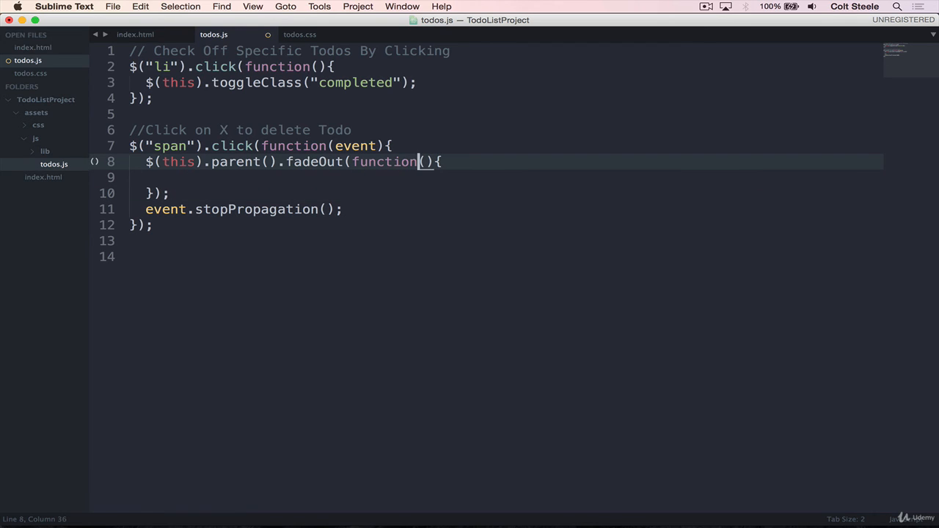
pyautogui.click(350, 161)
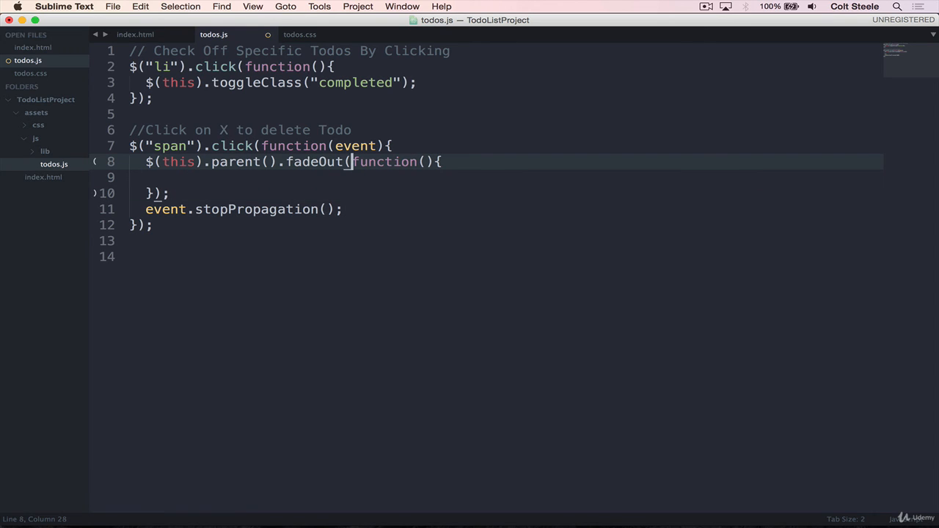
pyautogui.write('500,')
pyautogui.click(506, 178)
pyautogui.write('remove();')
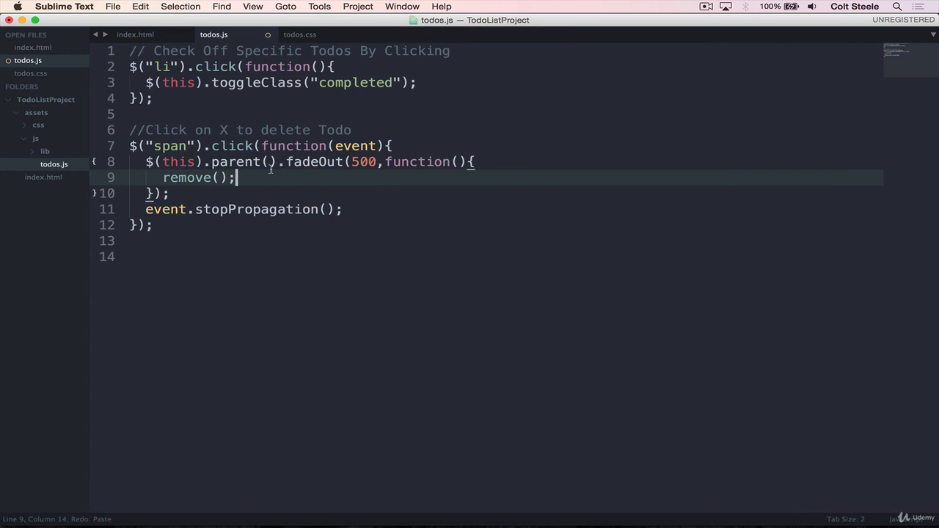
# Wrap the pasted remove() as $(this).remove() inside the callback
pyautogui.click(178, 177)
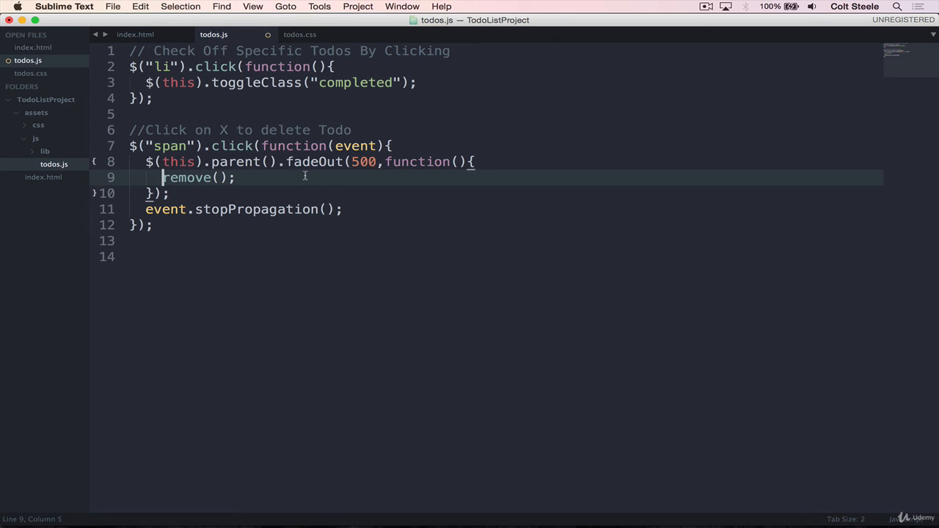
pyautogui.moveTo(143, 161)
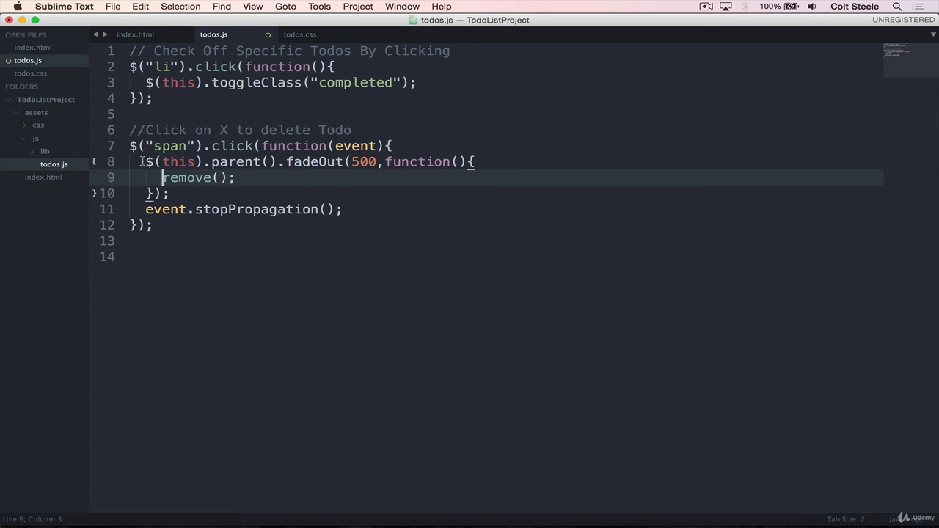
pyautogui.doubleClick(314, 161)
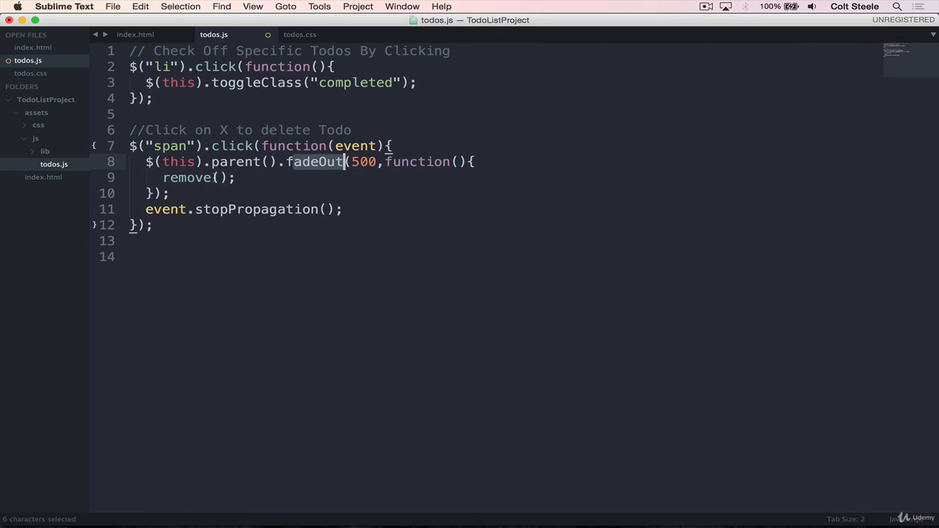
pyautogui.write('$(t')
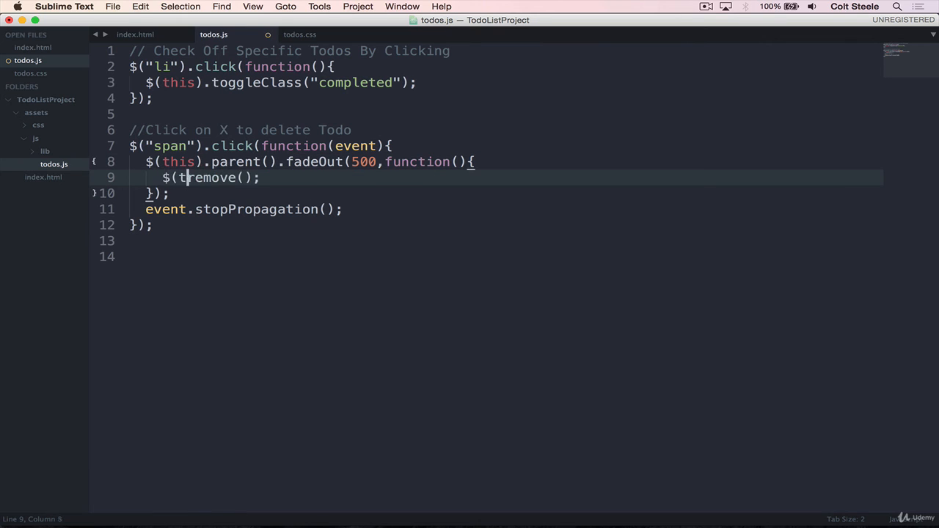
pyautogui.write('his).')
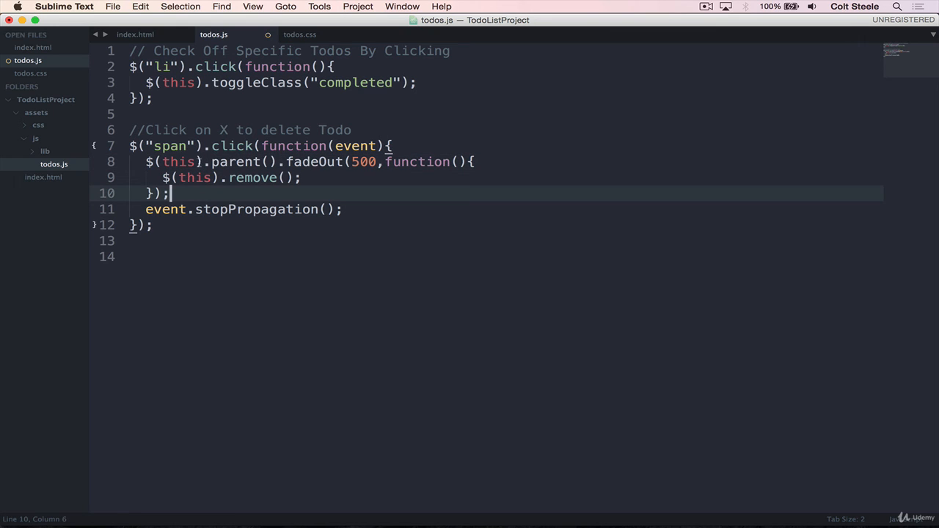
pyautogui.moveTo(221, 139)
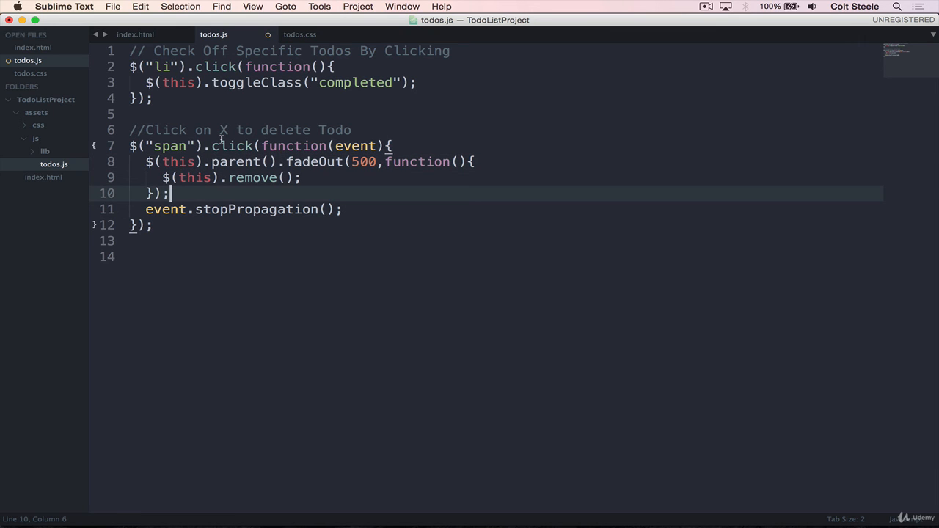
pyautogui.moveTo(159, 150)
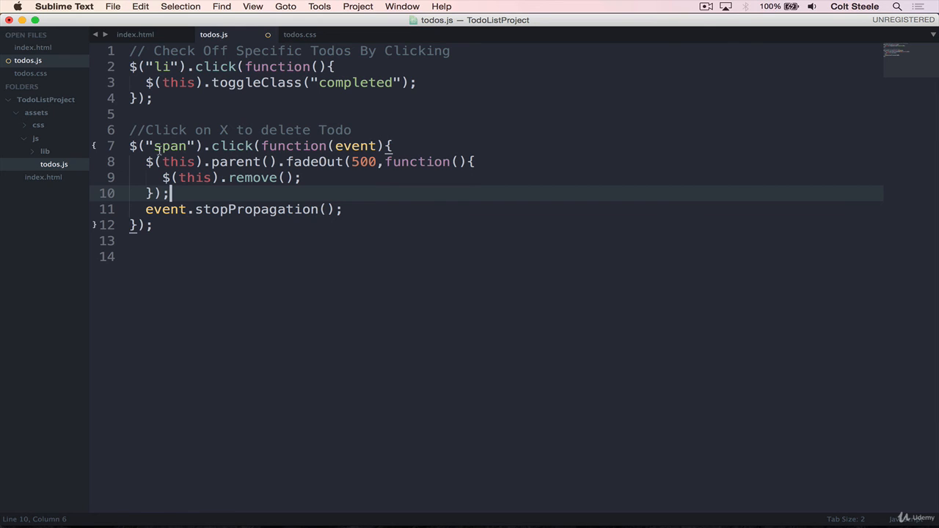
pyautogui.doubleClick(176, 161)
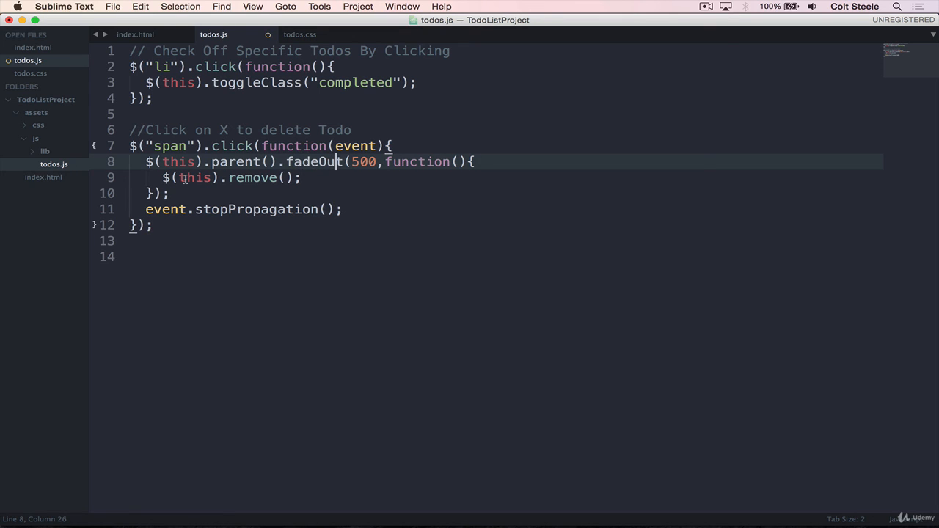
pyautogui.moveTo(311, 192)
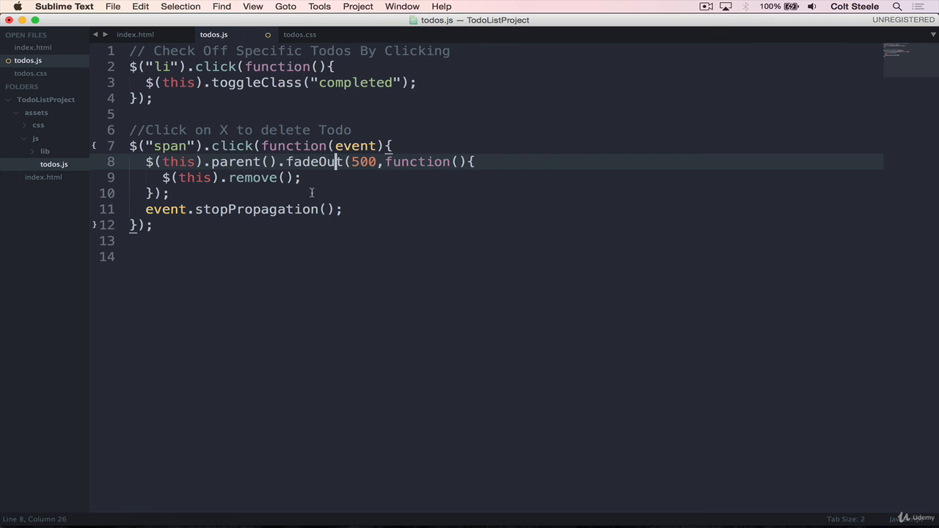
# Delete both remaining todos in Chrome and confirm the ul is empty in the element tree
pyautogui.click(503, 503)
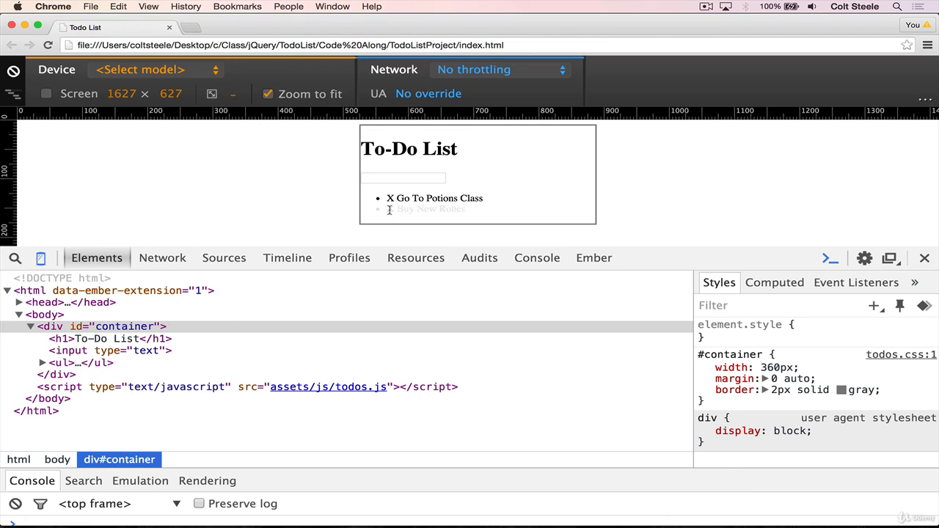
pyautogui.moveTo(59, 363)
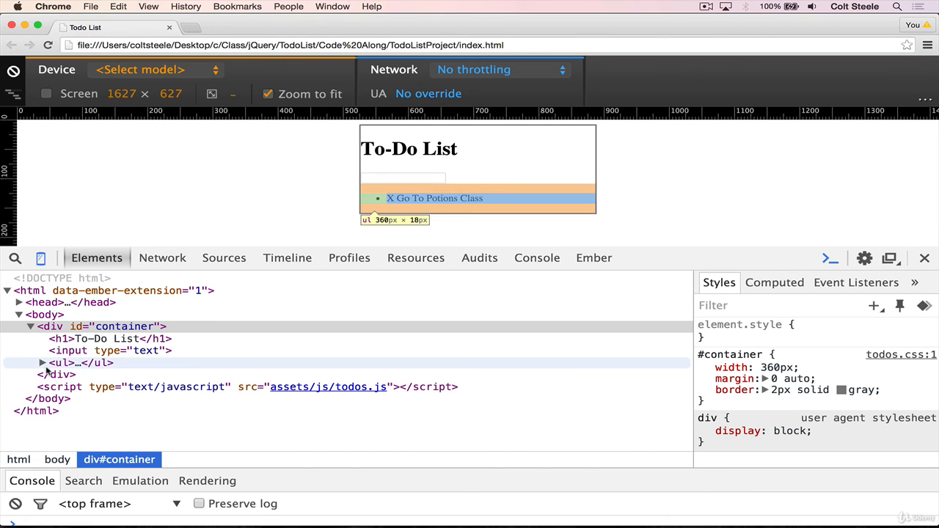
pyautogui.click(43, 362)
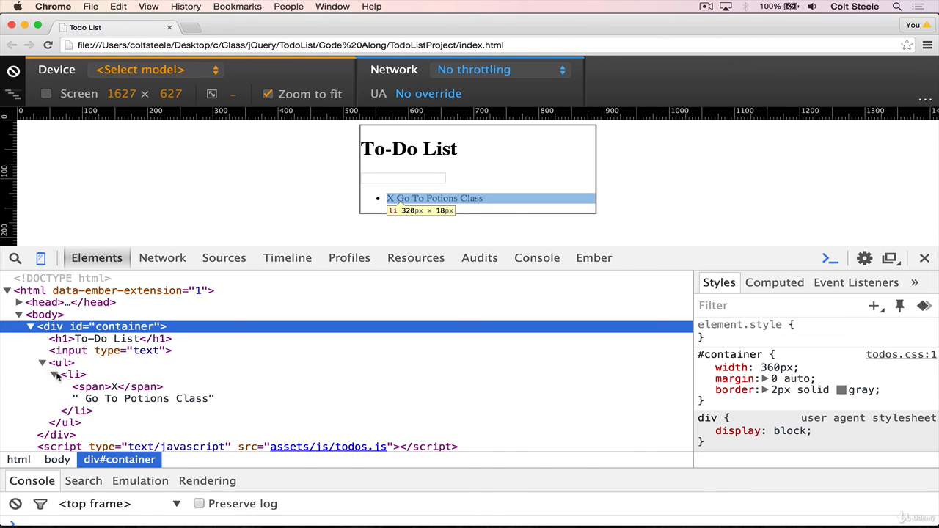
pyautogui.click(42, 374)
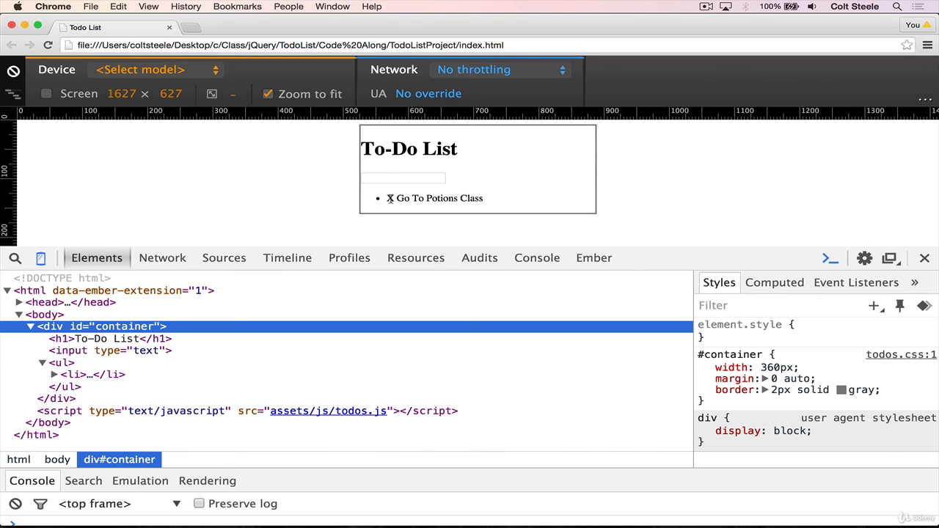
pyautogui.click(390, 198)
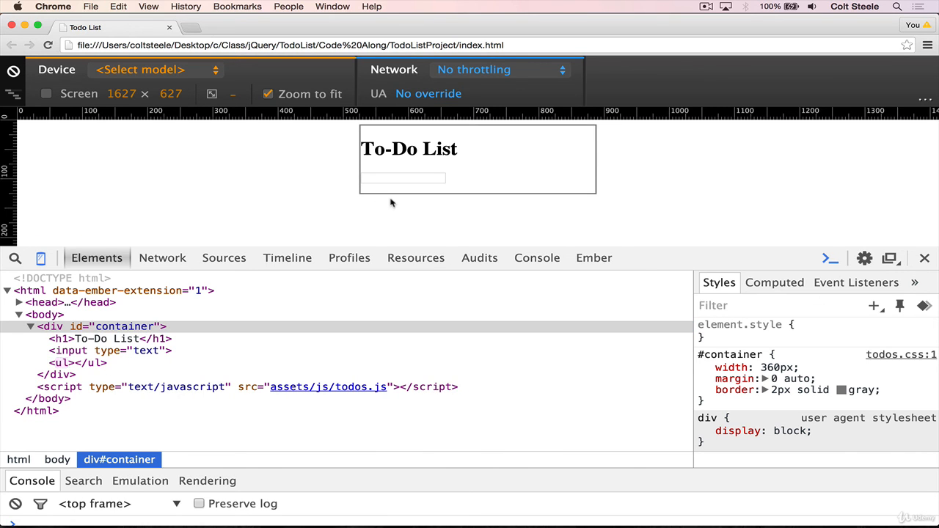
pyautogui.moveTo(548, 503)
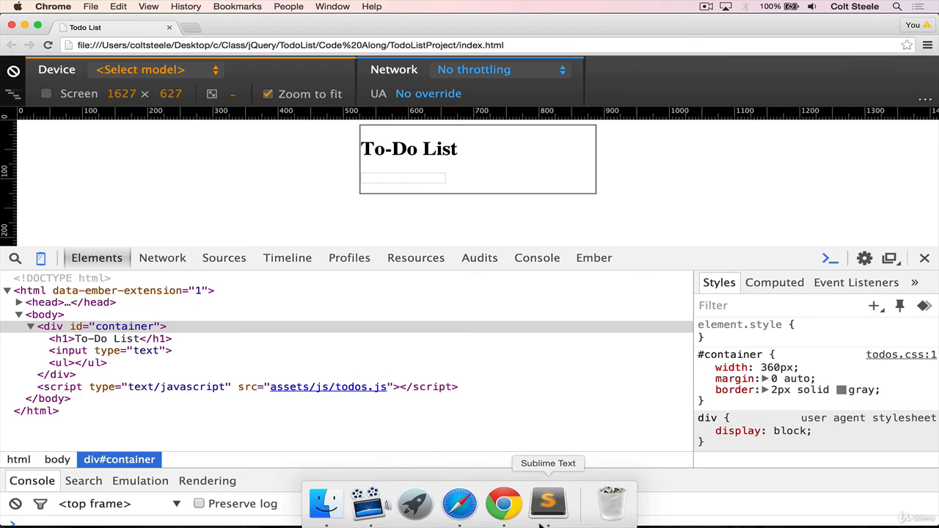
pyautogui.click(547, 503)
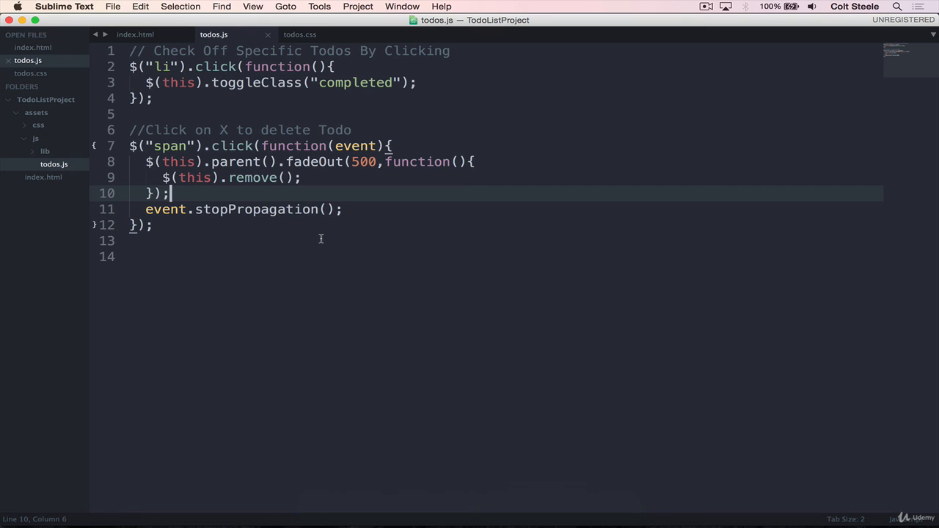
pyautogui.moveTo(188, 151)
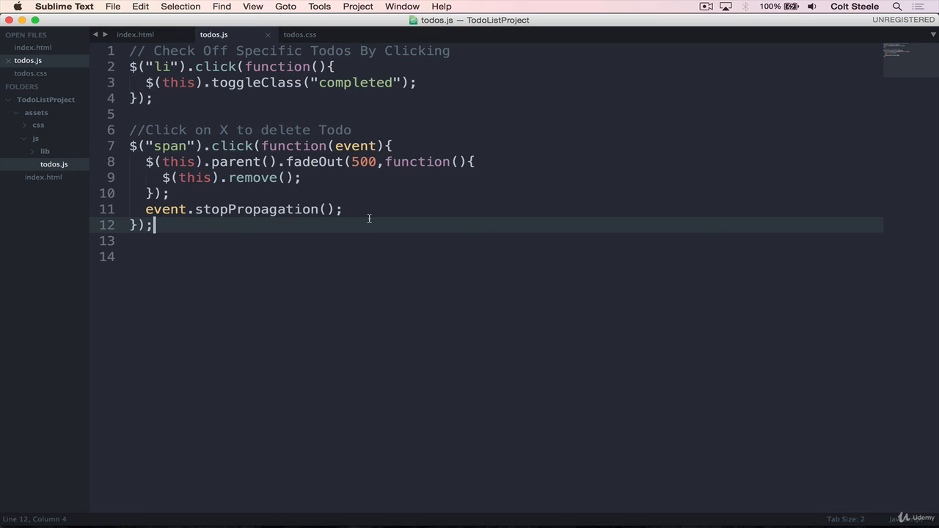
# Review the finished handler's $(this).parent().fadeOut(500, callback) line in todos.js
pyautogui.click(209, 161)
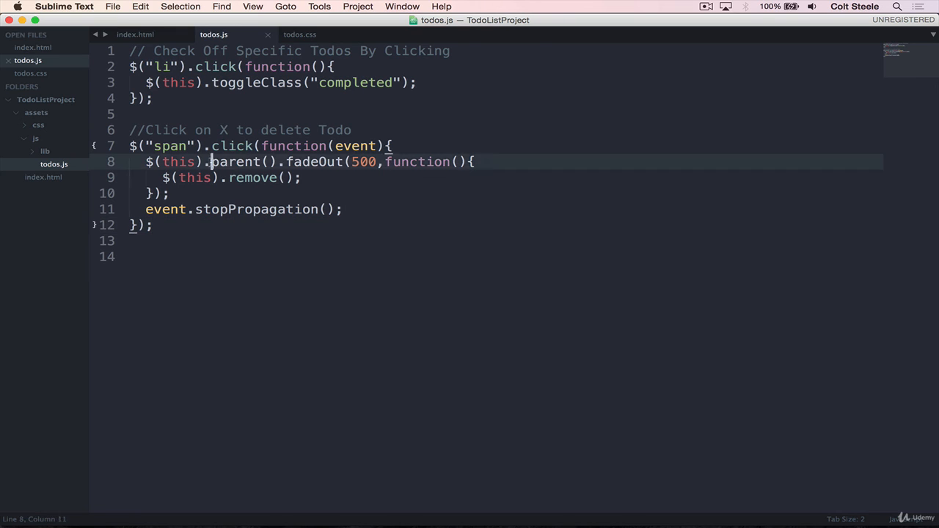